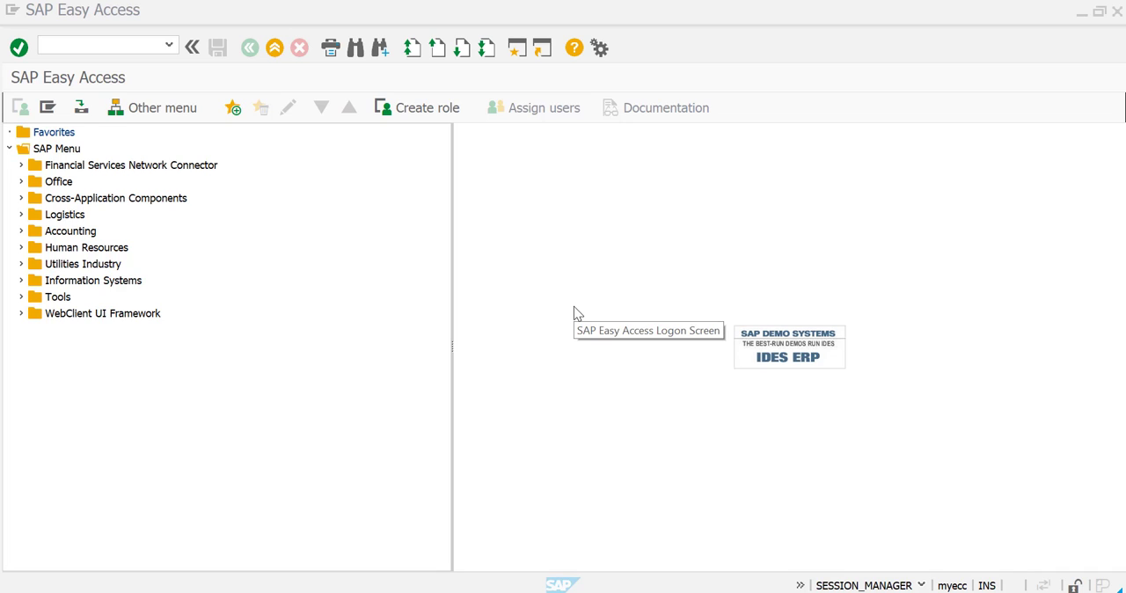
pyautogui.moveTo(578, 313)
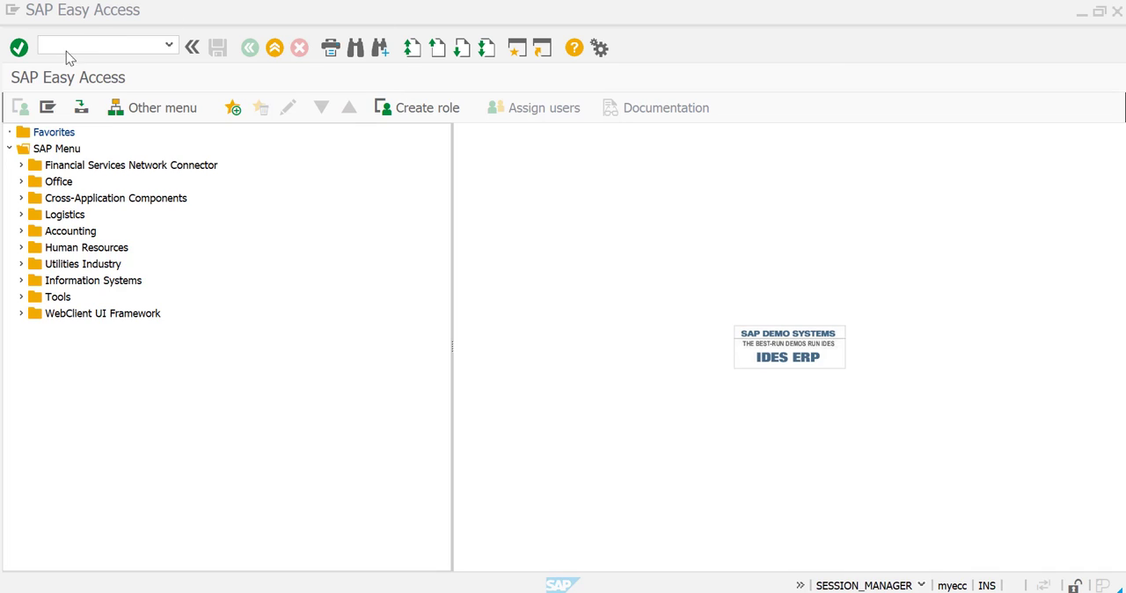
# Step: Start transaction ME80FN and enter plant 3000 as the selection criterion
pyautogui.write('ME')
pyautogui.write('3000')
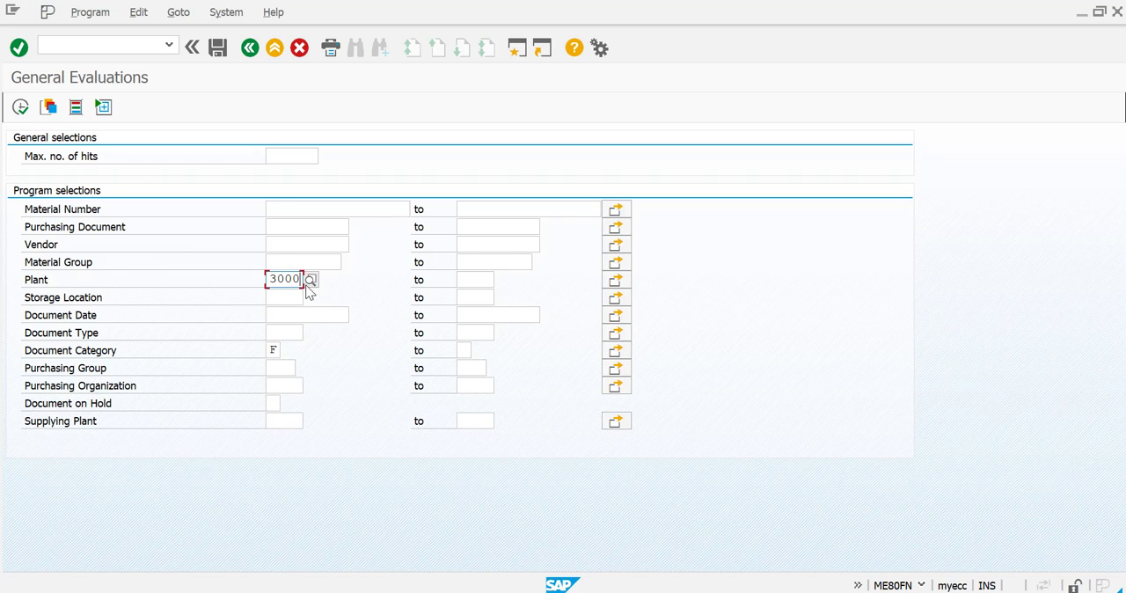
pyautogui.moveTo(147, 294)
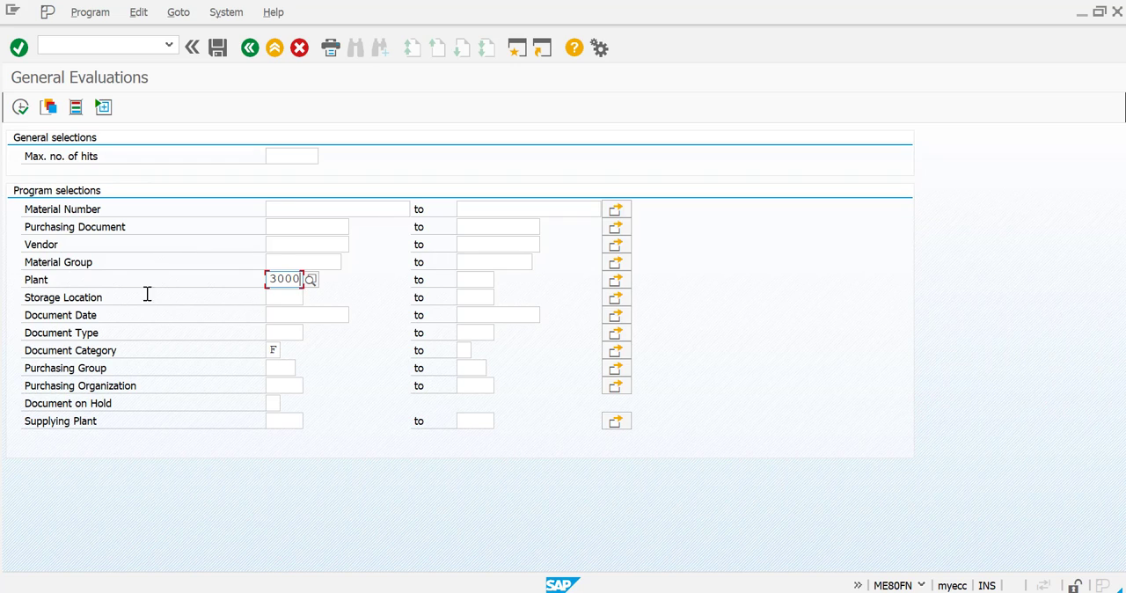
pyautogui.moveTo(12, 373)
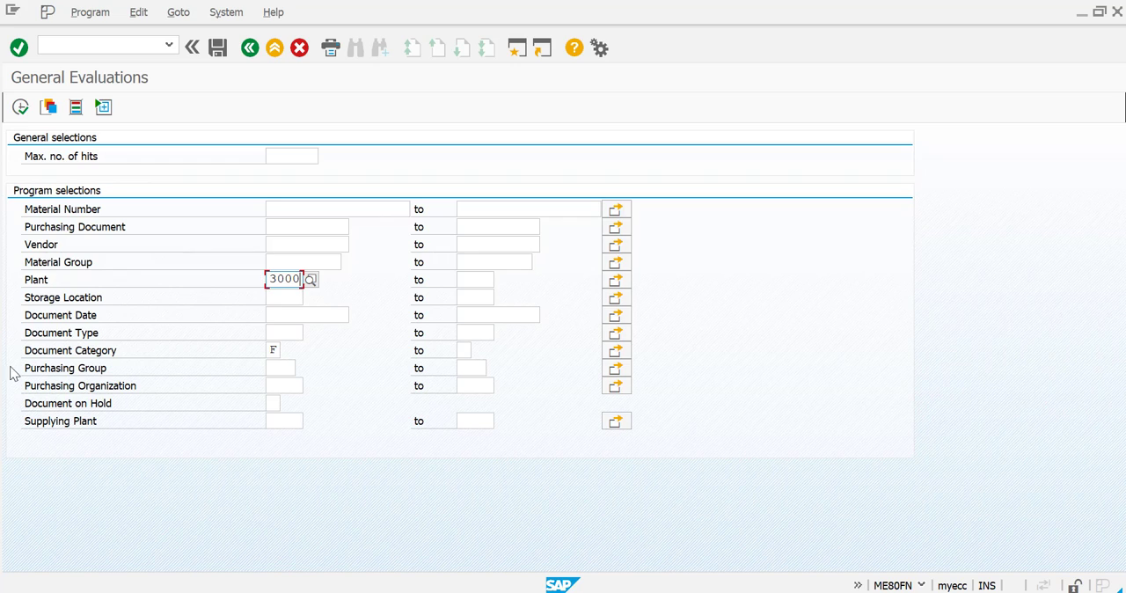
pyautogui.moveTo(18, 249)
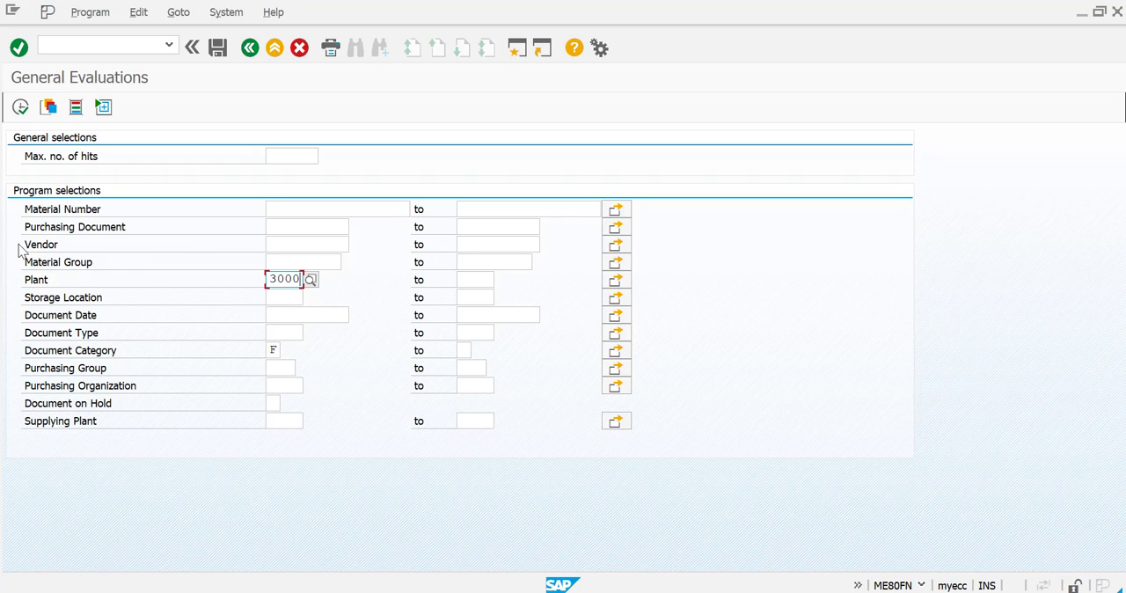
pyautogui.moveTo(73, 248)
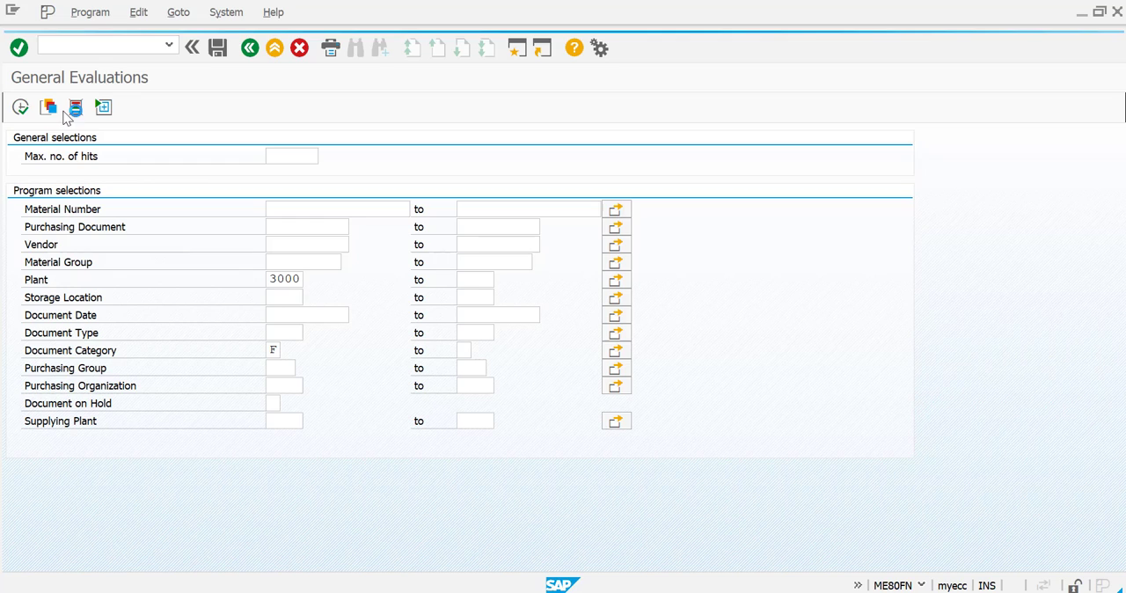
# Step: Browse the Purchasing Document Header and Item dynamic selections, then execute the plant 3000 report
pyautogui.click(75, 107)
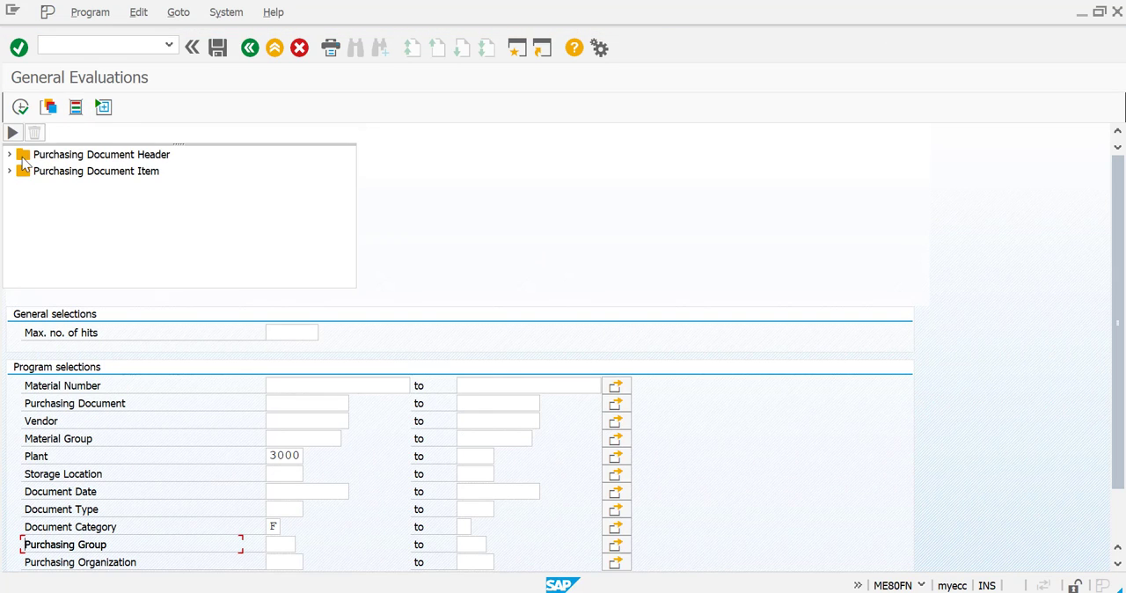
pyautogui.click(9, 154)
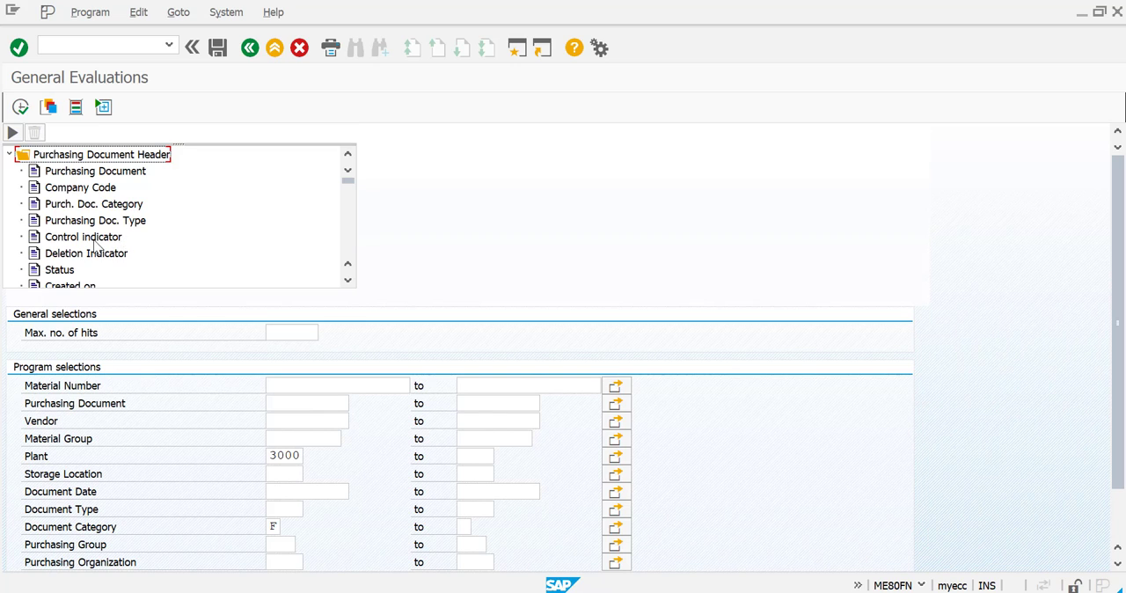
pyautogui.click(10, 155)
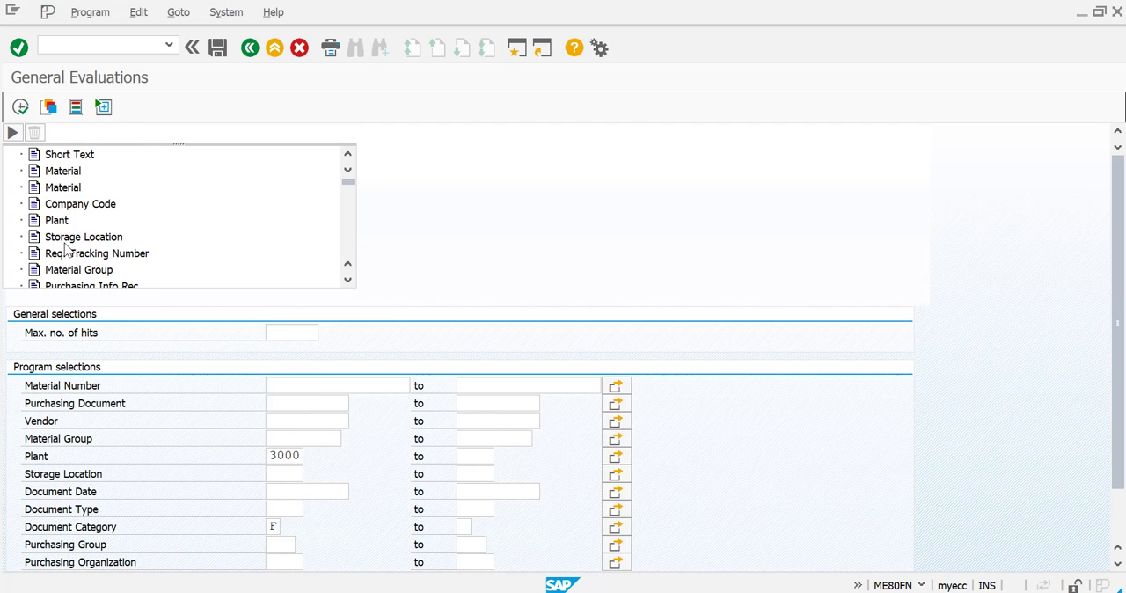
pyautogui.scroll(-3)
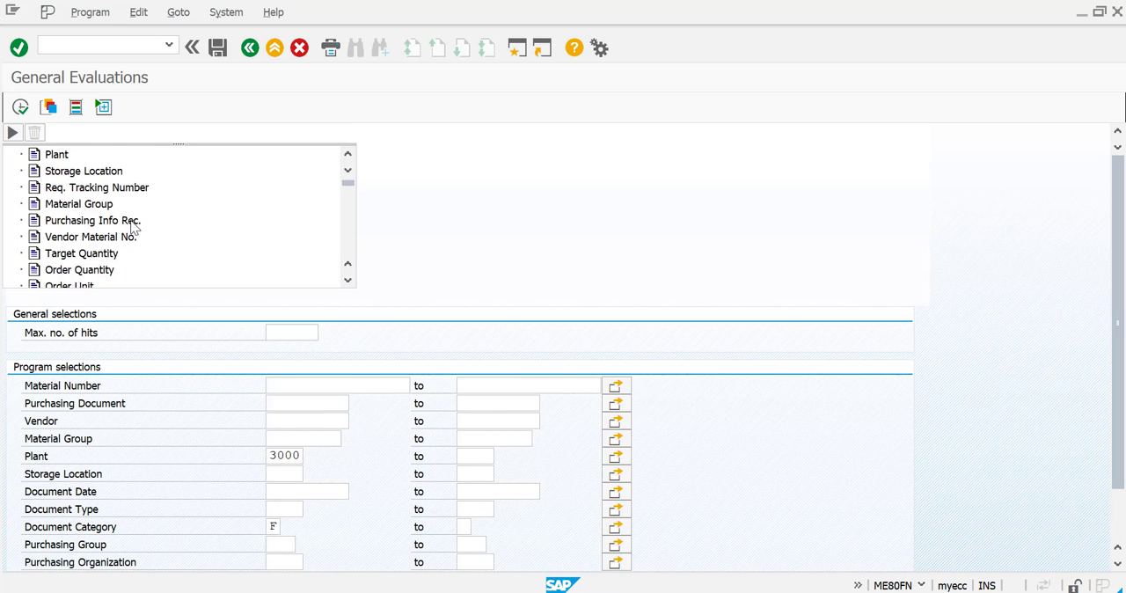
pyautogui.scroll(-3)
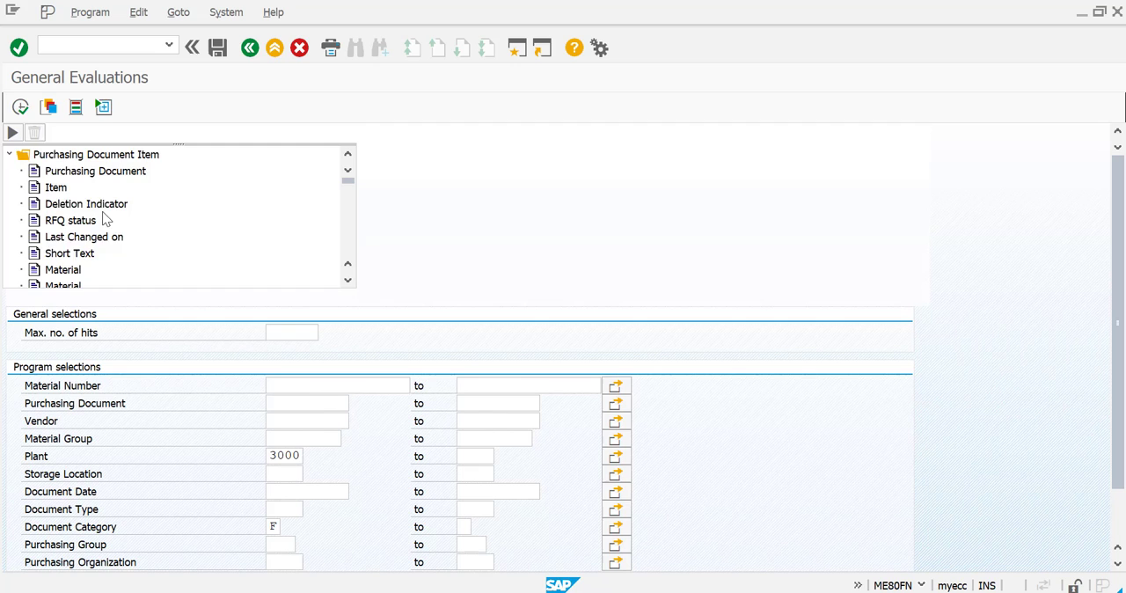
pyautogui.click(9, 154)
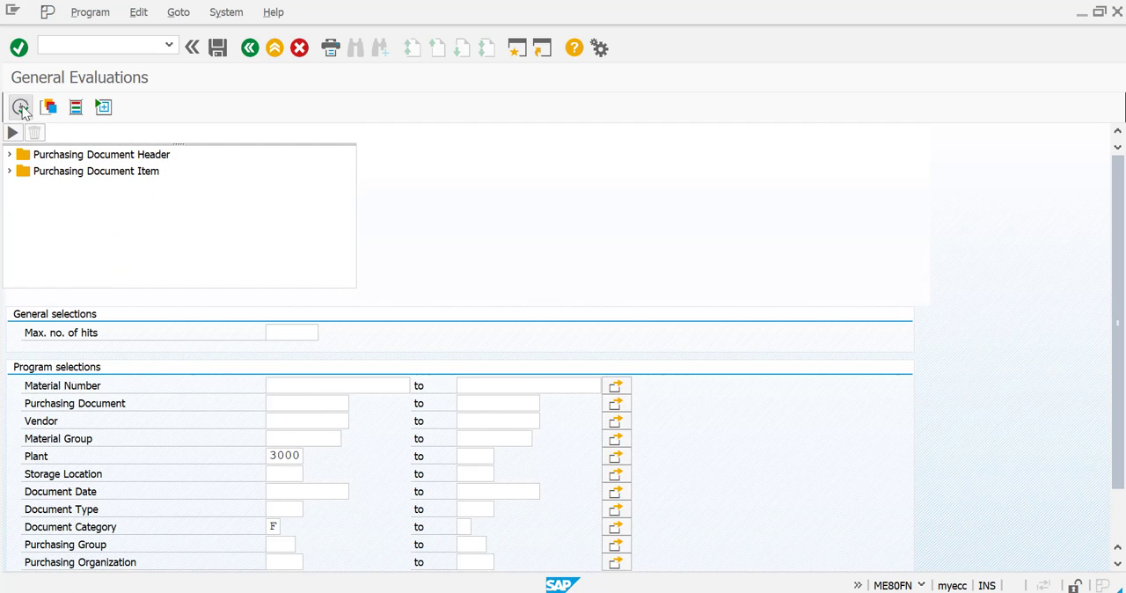
pyautogui.click(21, 107)
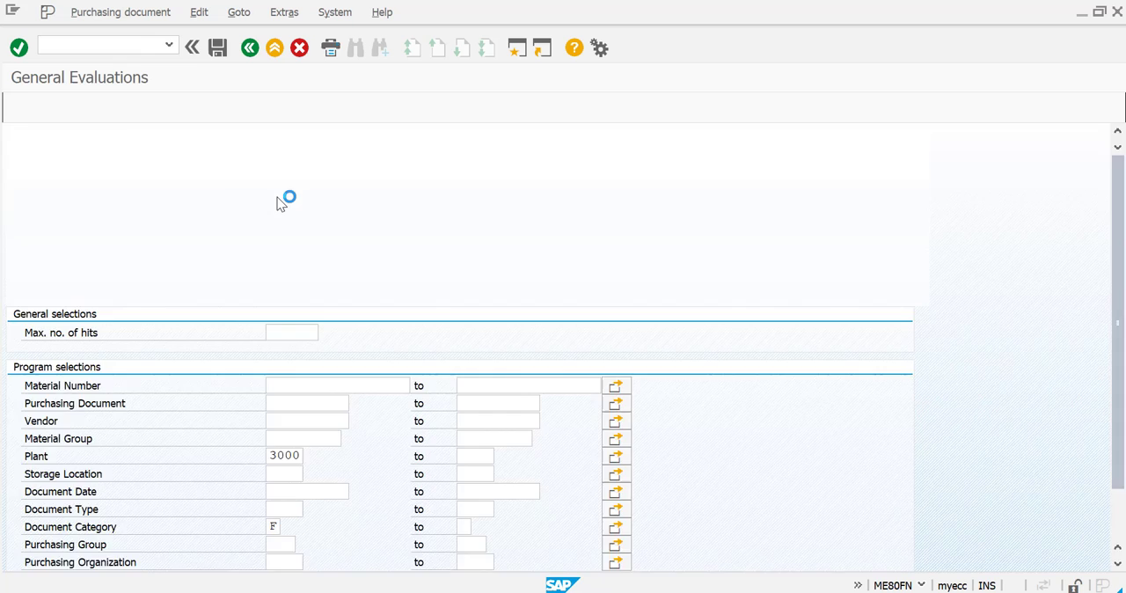
pyautogui.click(19, 48)
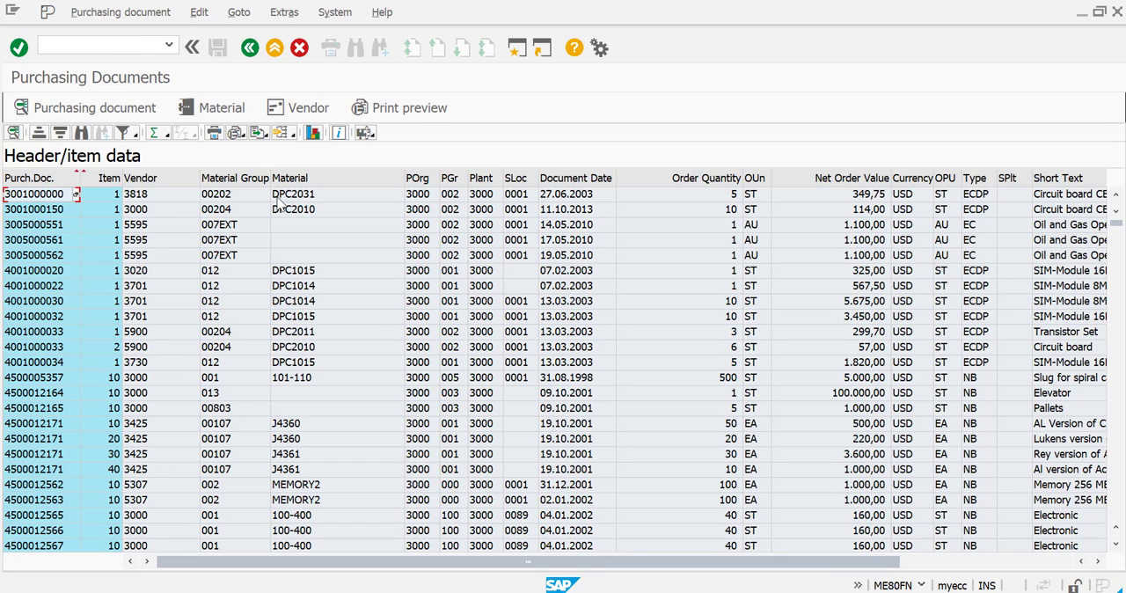
pyautogui.moveTo(454, 329)
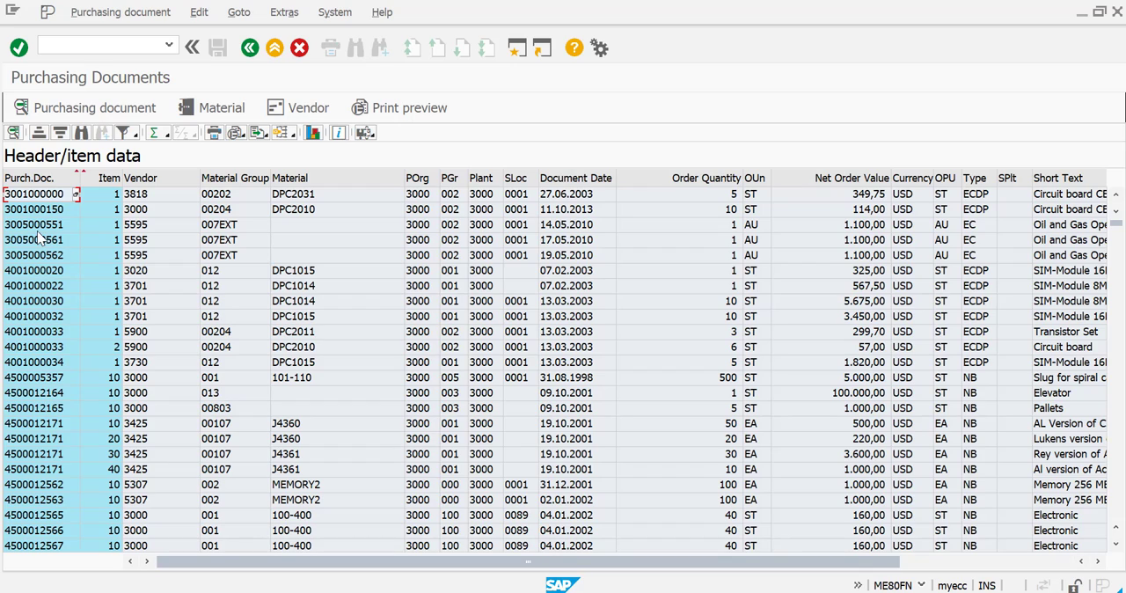
pyautogui.moveTo(39, 238)
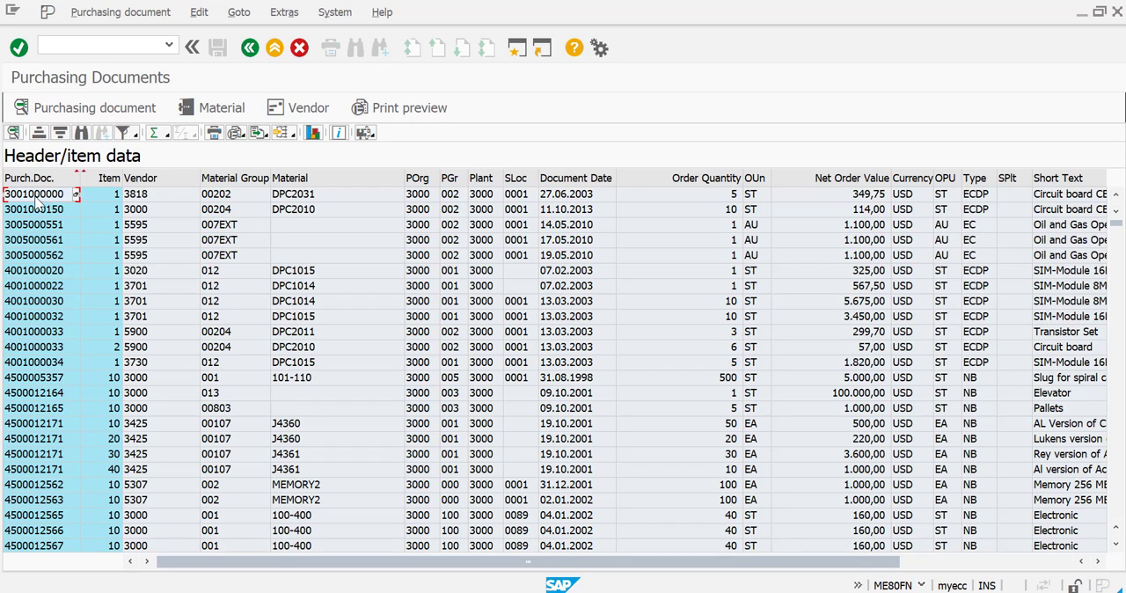
pyautogui.moveTo(40, 204)
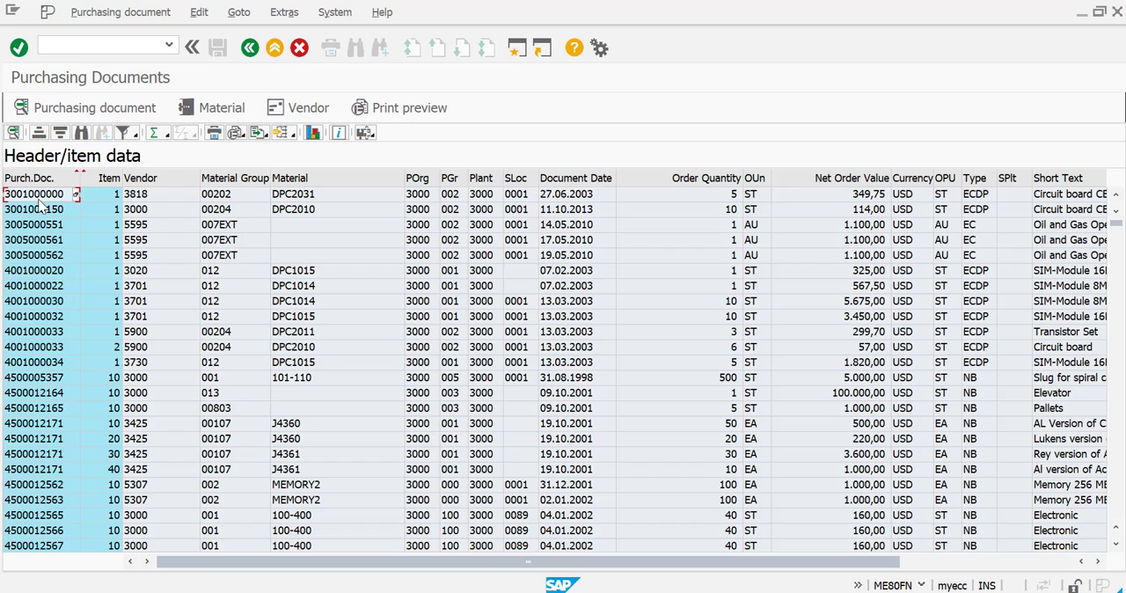
pyautogui.moveTo(55, 337)
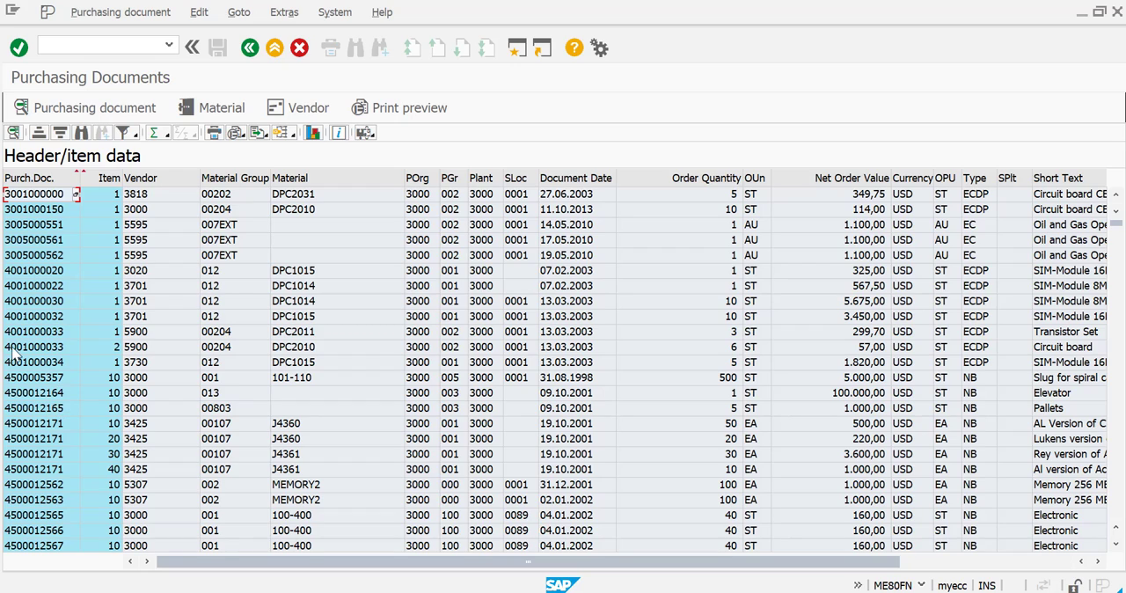
pyautogui.click(35, 347)
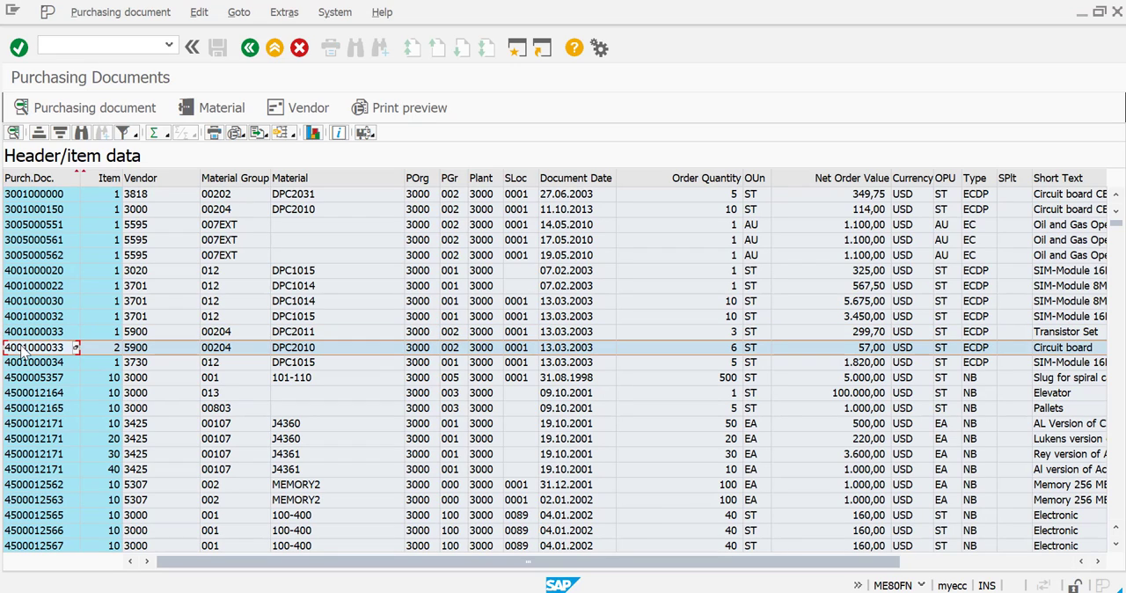
pyautogui.click(35, 332)
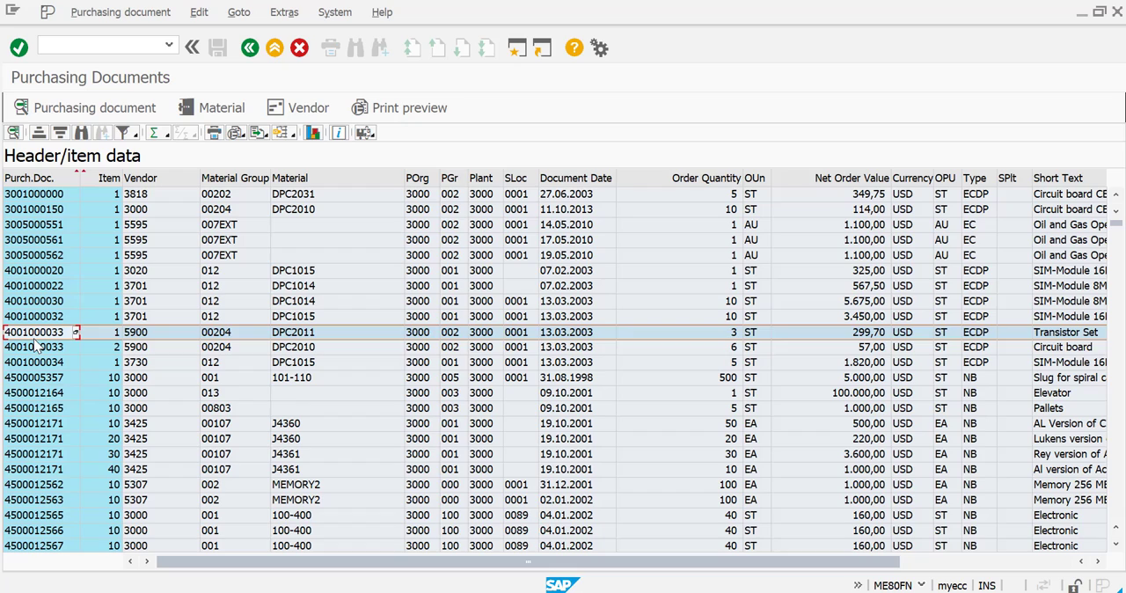
pyautogui.click(35, 346)
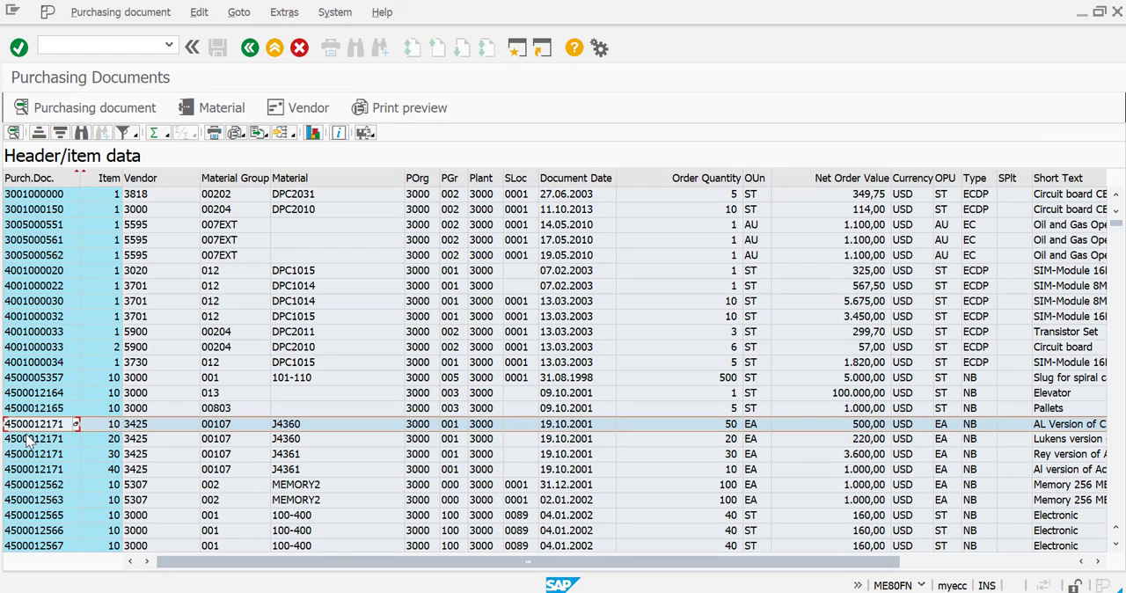
pyautogui.moveTo(385, 394)
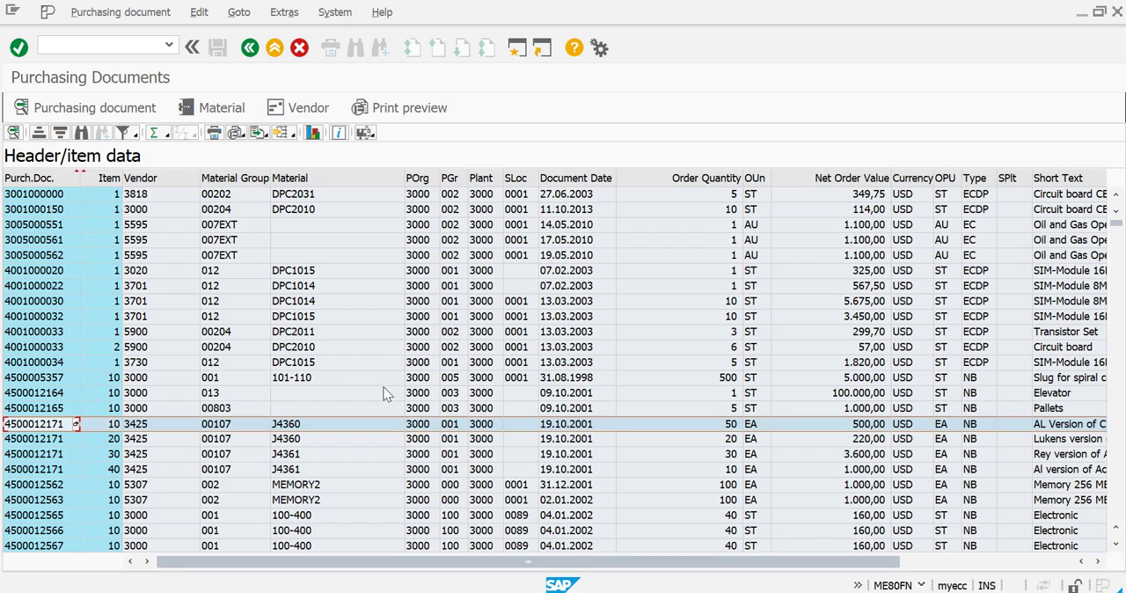
pyautogui.moveTo(86, 451)
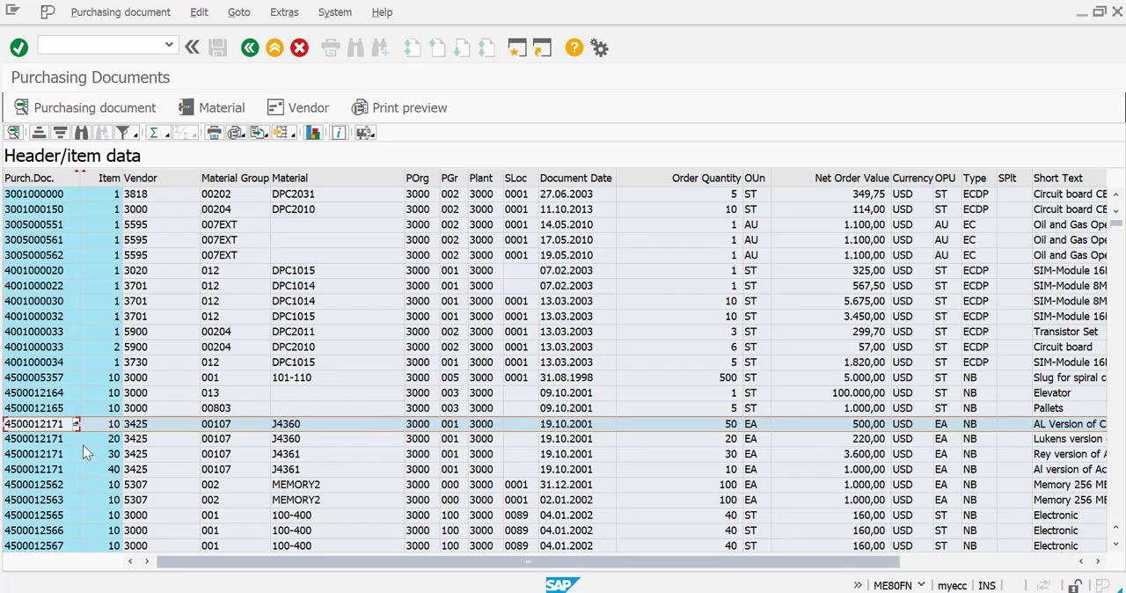
pyautogui.moveTo(186, 437)
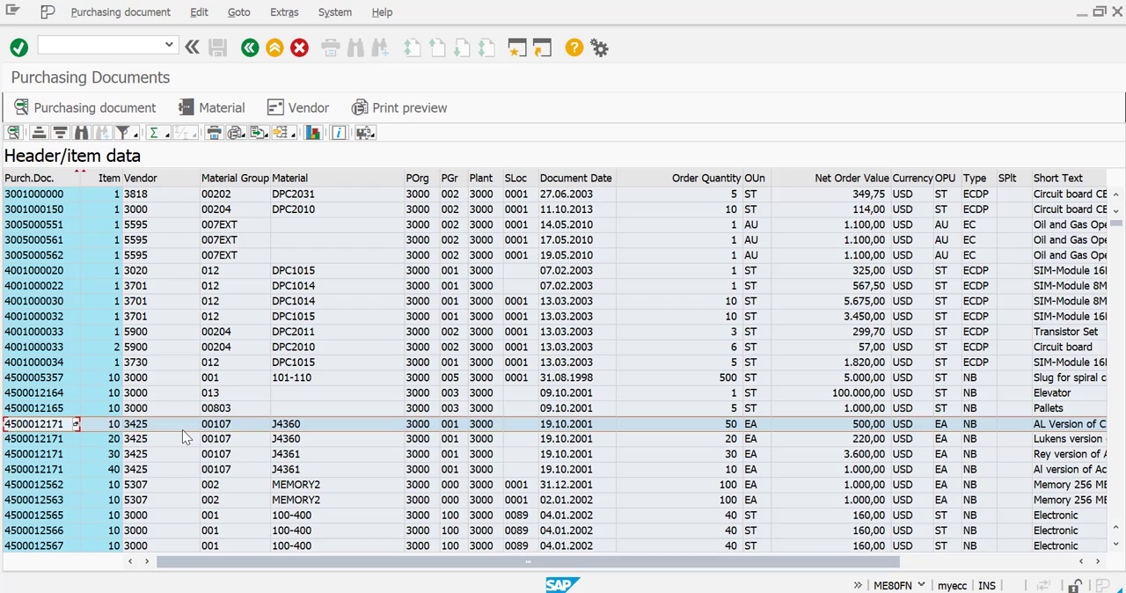
pyautogui.moveTo(108, 320)
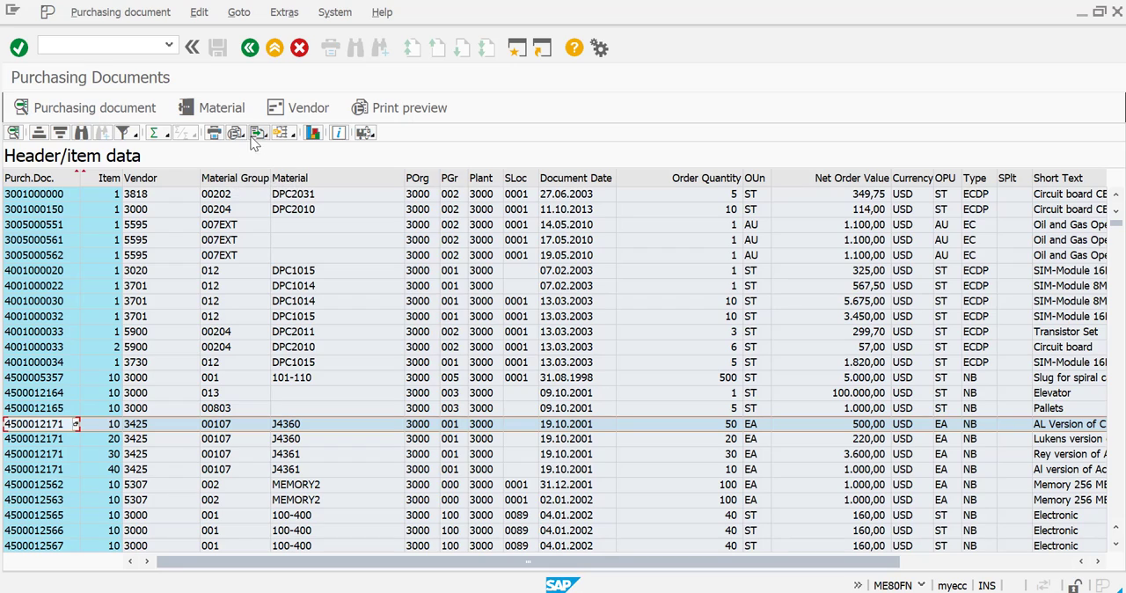
pyautogui.moveTo(258, 132)
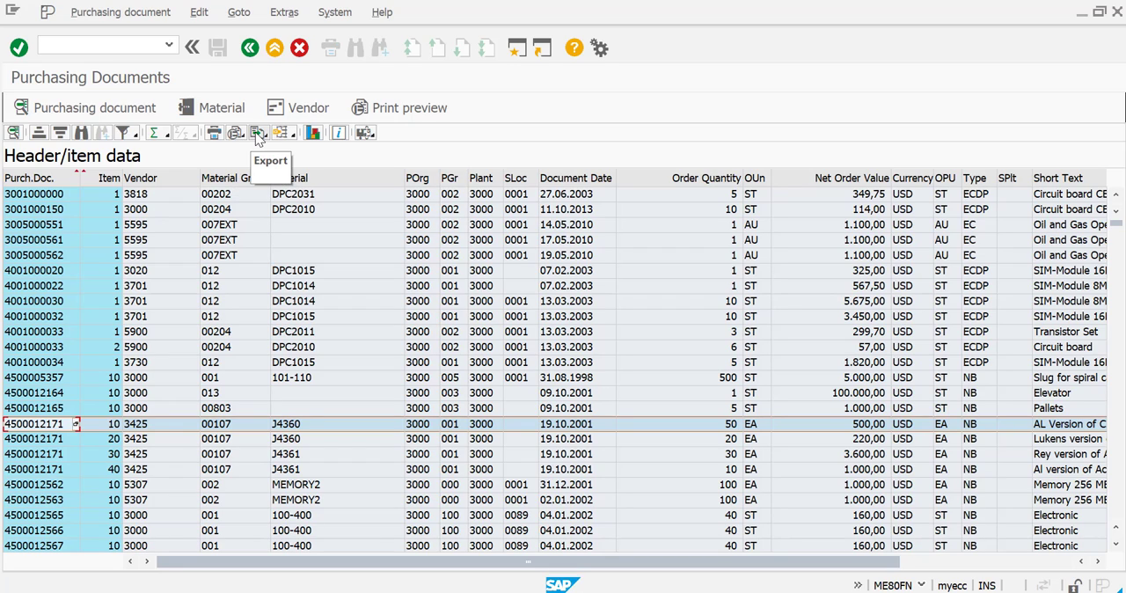
# Step: Choose Spreadsheet from the list's Export menu
pyautogui.click(257, 132)
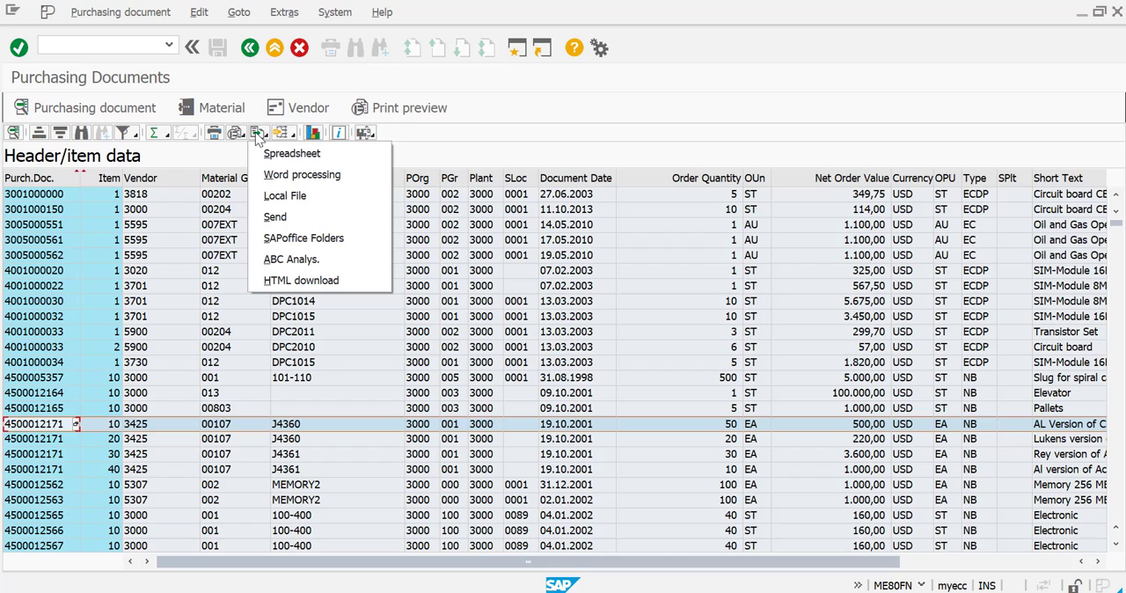
pyautogui.moveTo(293, 204)
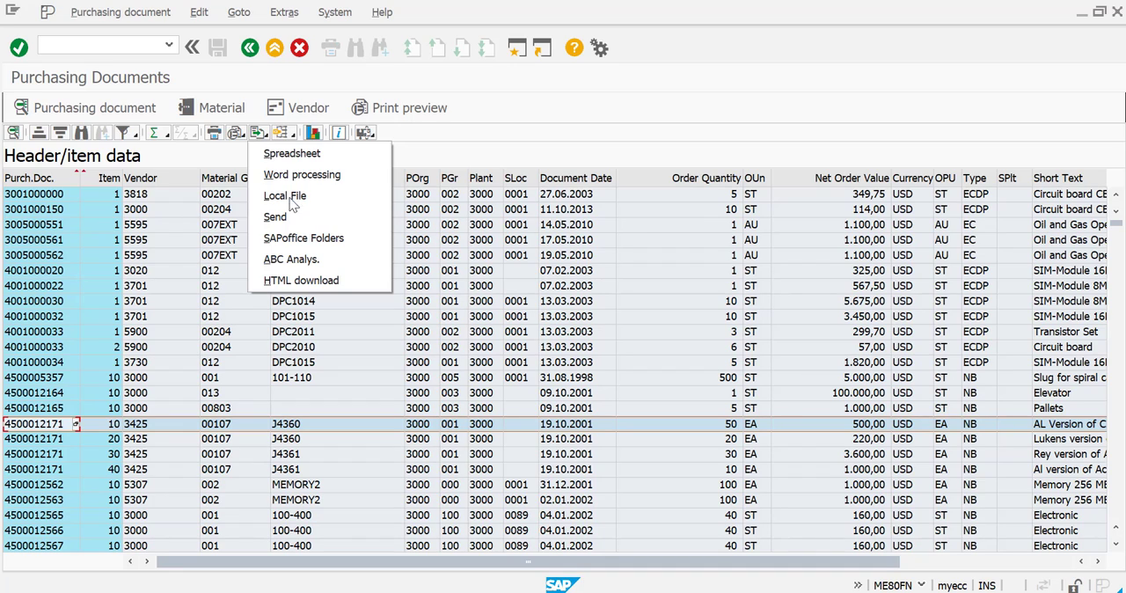
pyautogui.moveTo(275, 216)
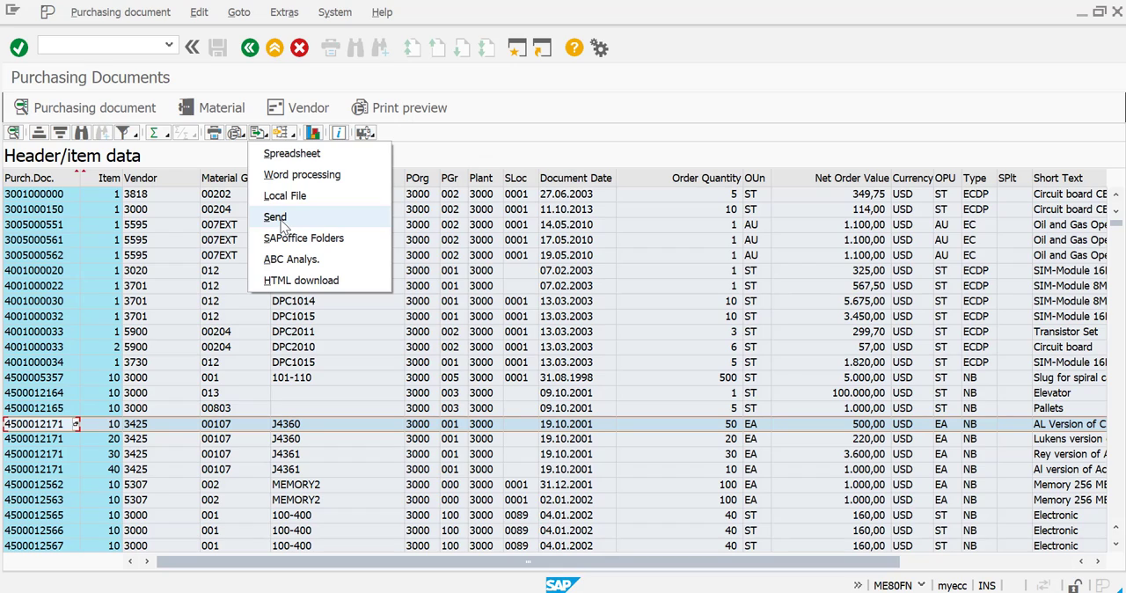
pyautogui.moveTo(302, 238)
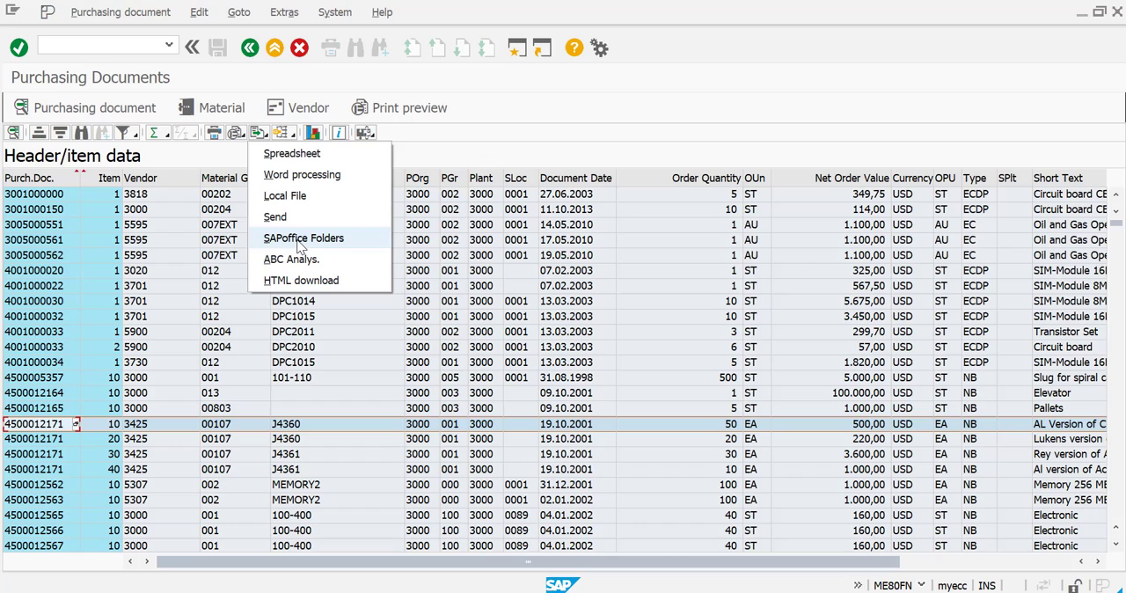
pyautogui.moveTo(284, 196)
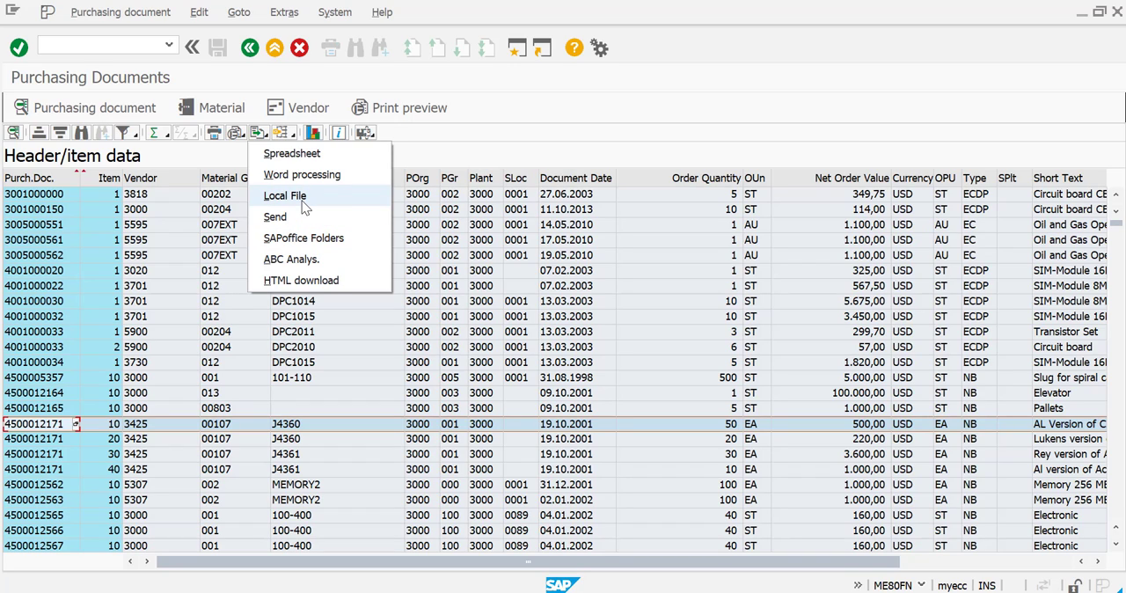
pyautogui.moveTo(302, 174)
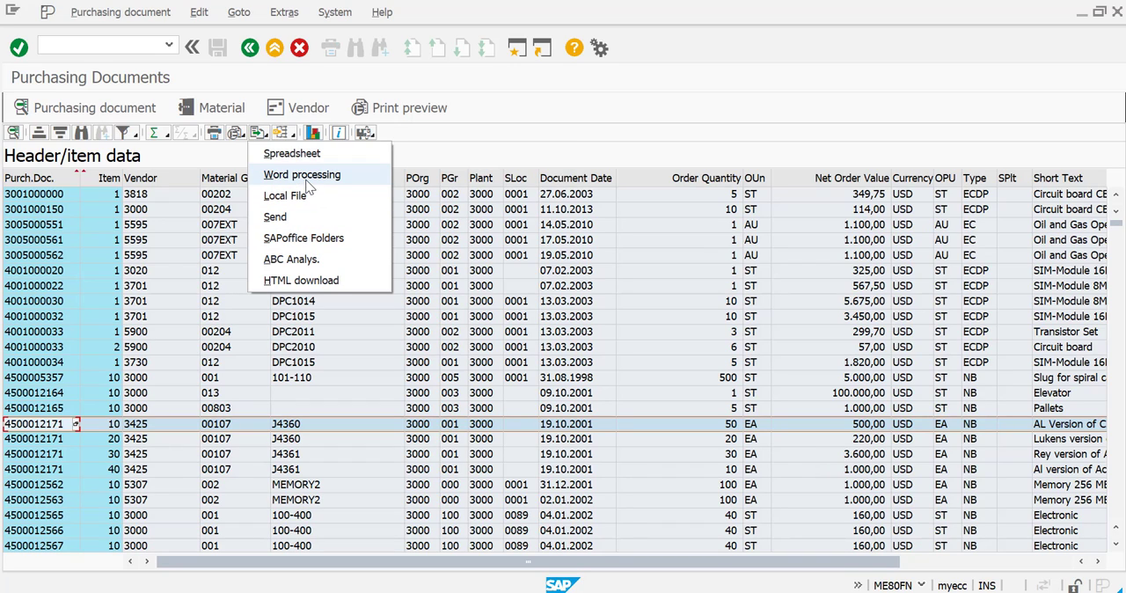
pyautogui.moveTo(303, 180)
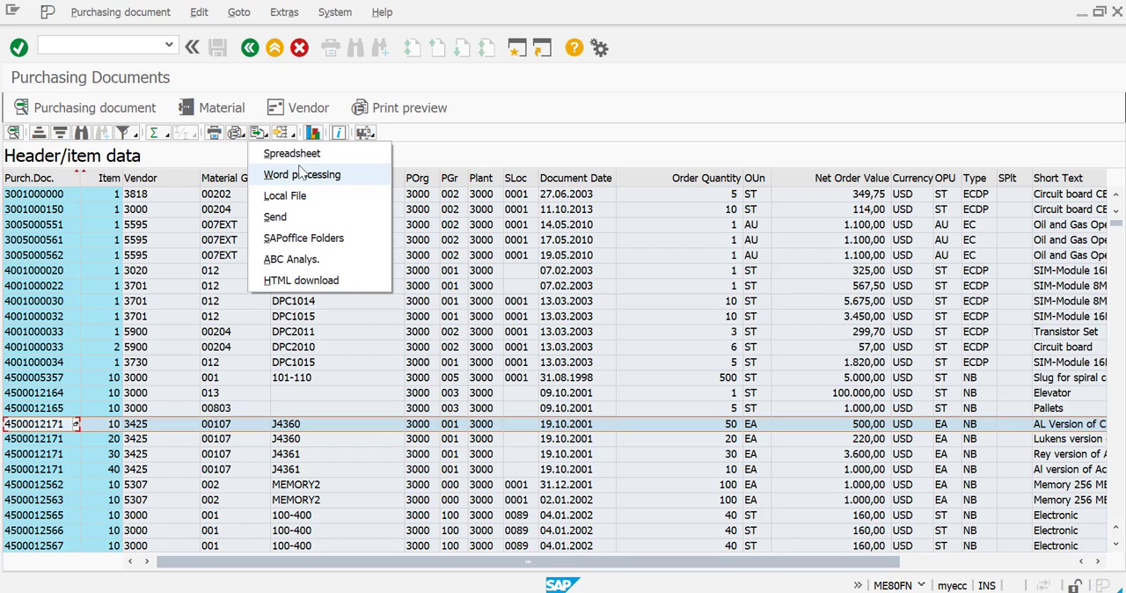
pyautogui.moveTo(292, 153)
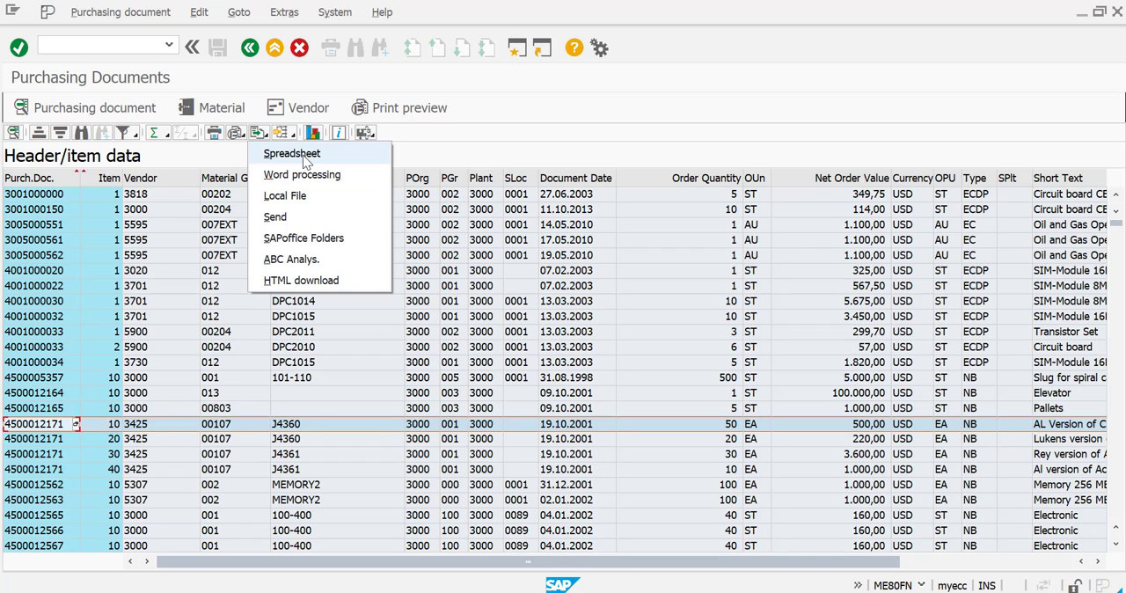
pyautogui.click(291, 153)
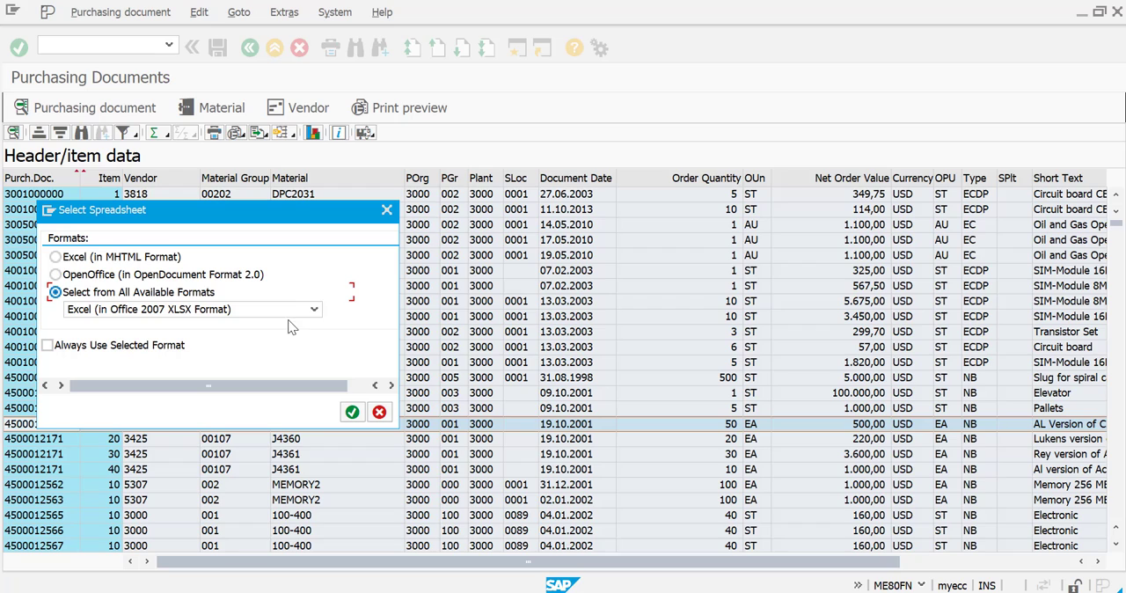
# Step: Select Excel (in Office 2007 XLSX Format) from all available formats and confirm it
pyautogui.click(313, 308)
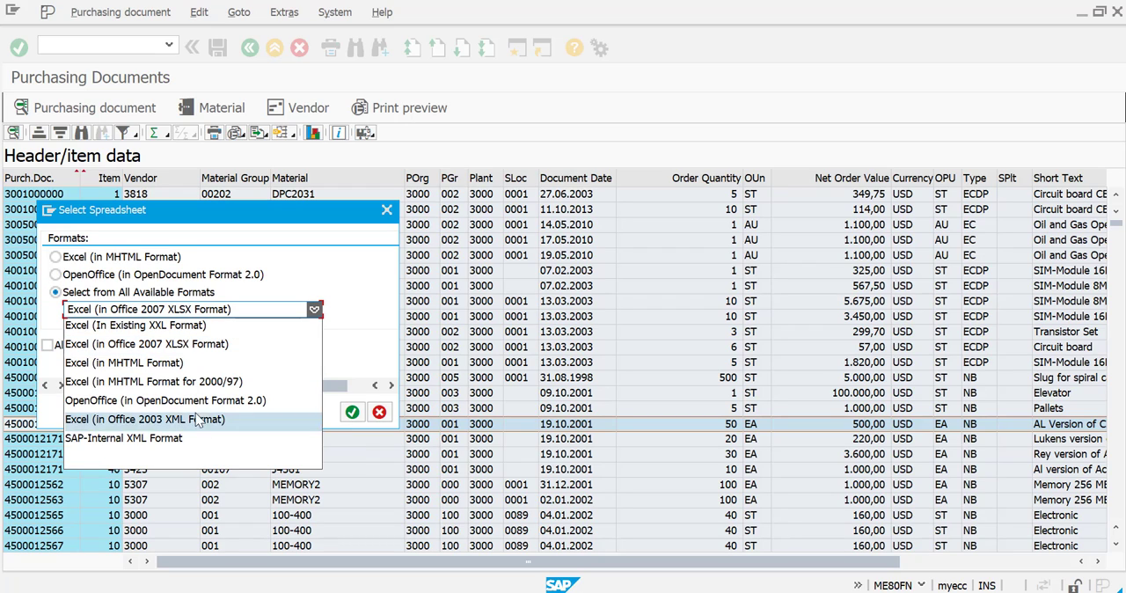
pyautogui.moveTo(123, 362)
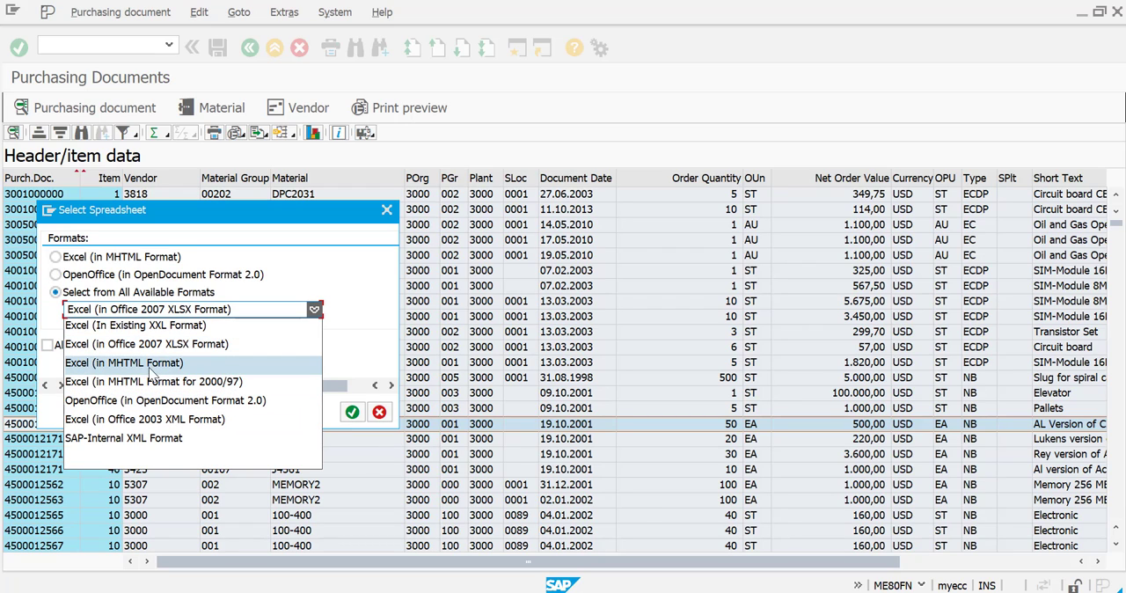
pyautogui.moveTo(134, 325)
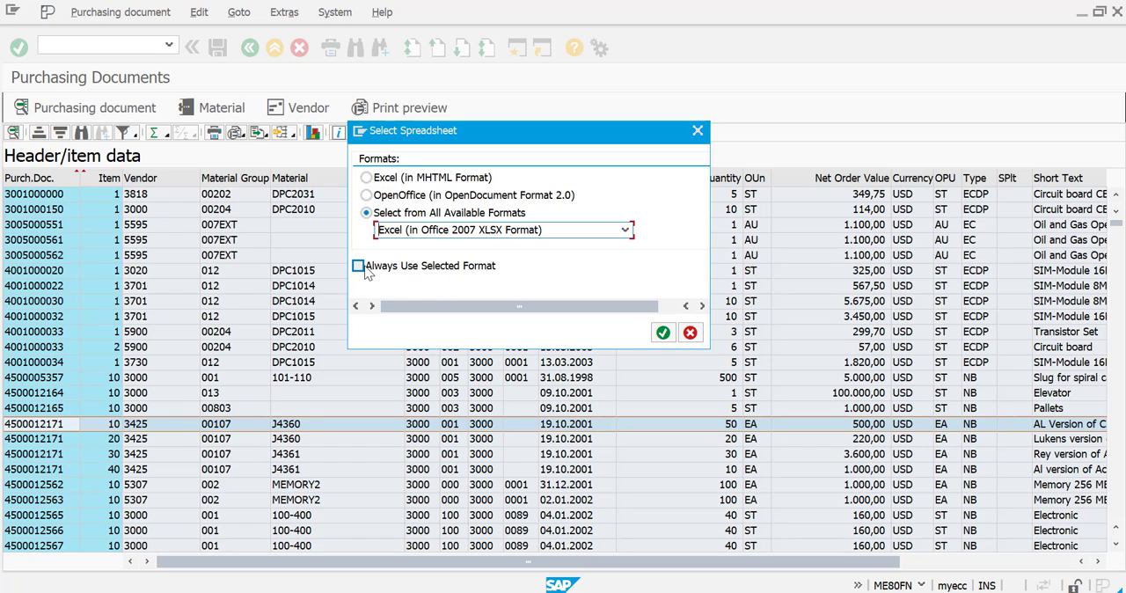
pyautogui.click(359, 265)
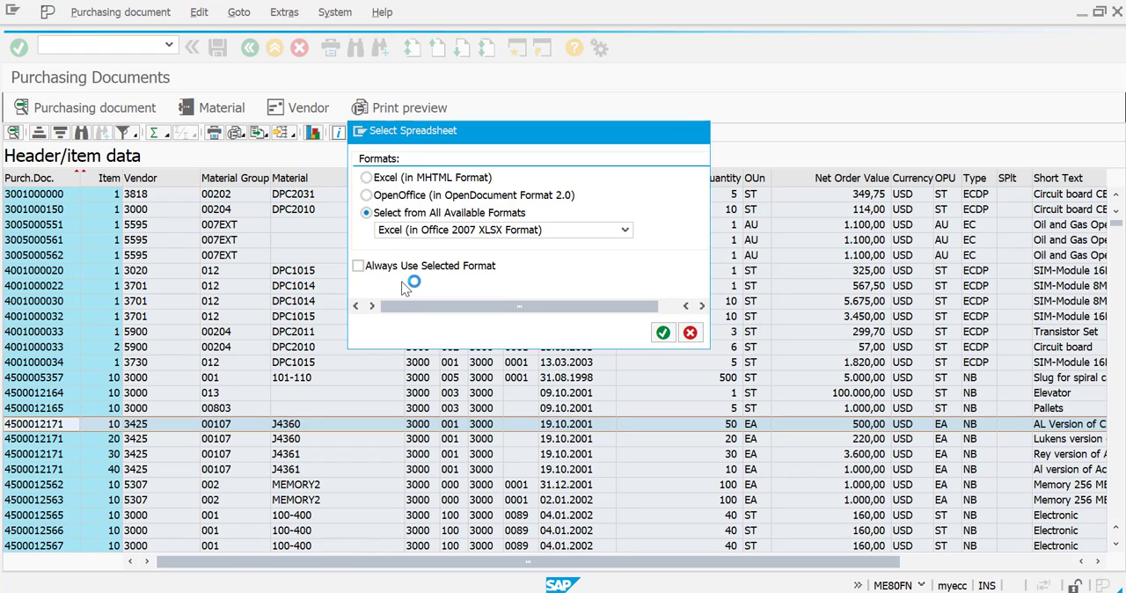
pyautogui.moveTo(484, 264)
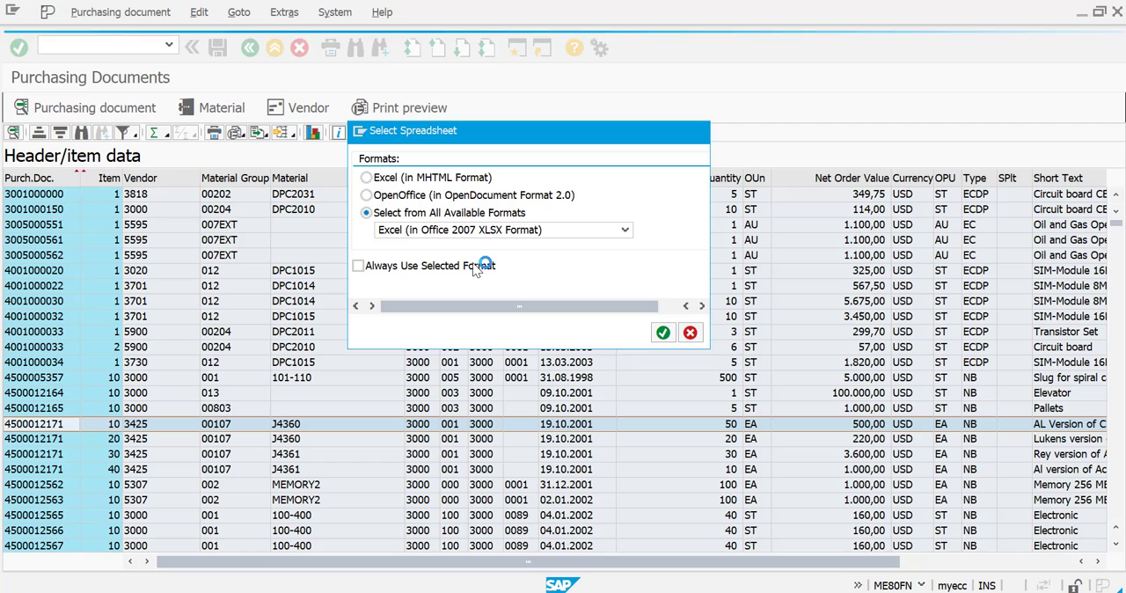
pyautogui.click(663, 333)
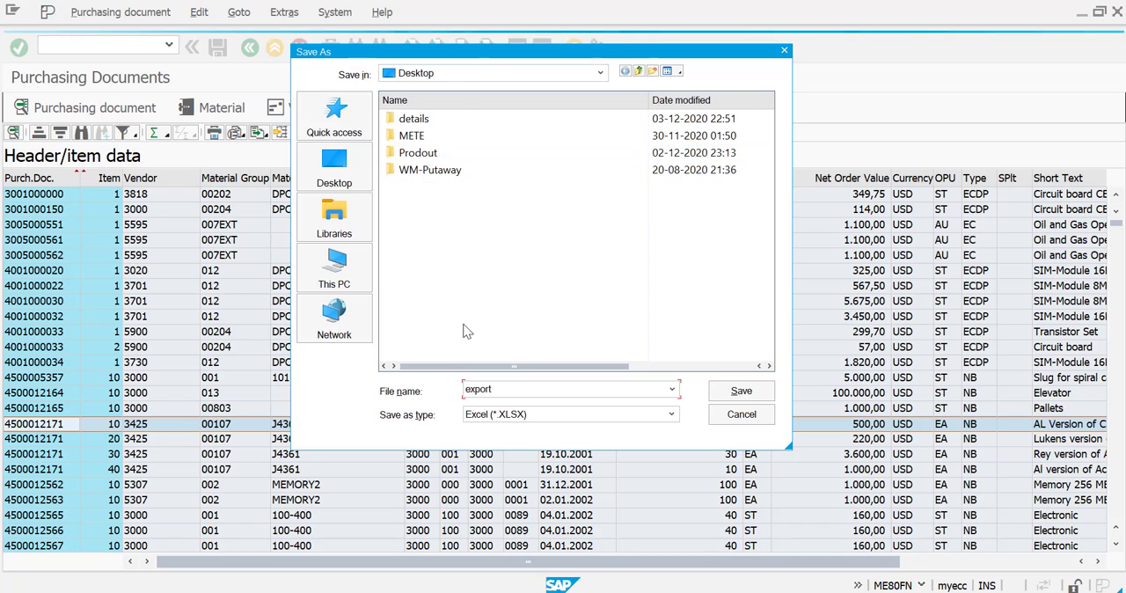
pyautogui.moveTo(663, 204)
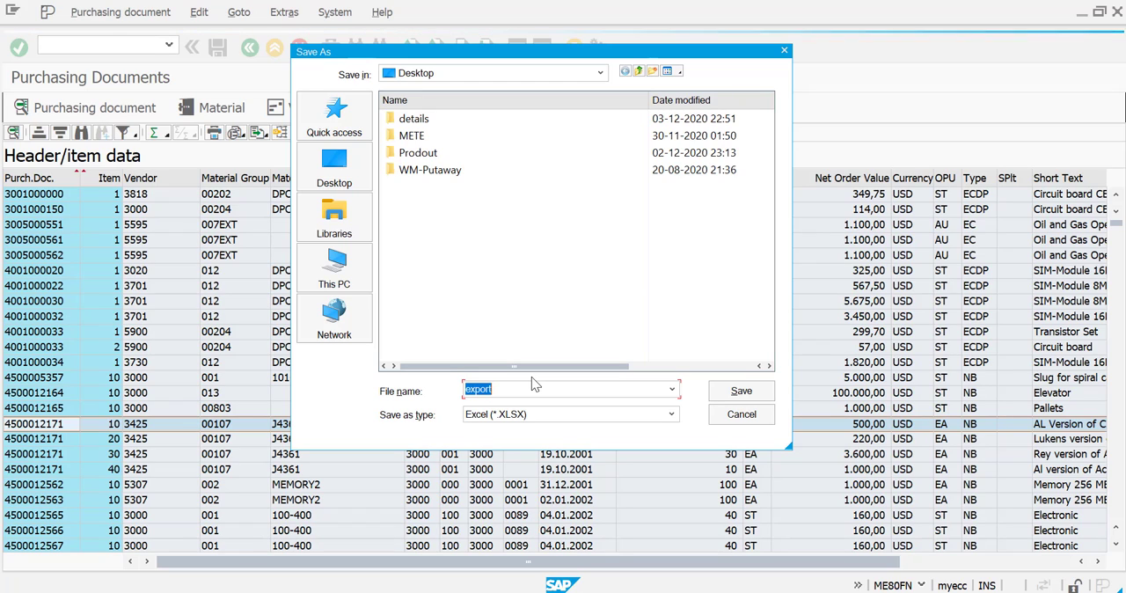
# Step: Save the XLSX export on the Desktop as report_Purchase_Order_3000
pyautogui.write('report')
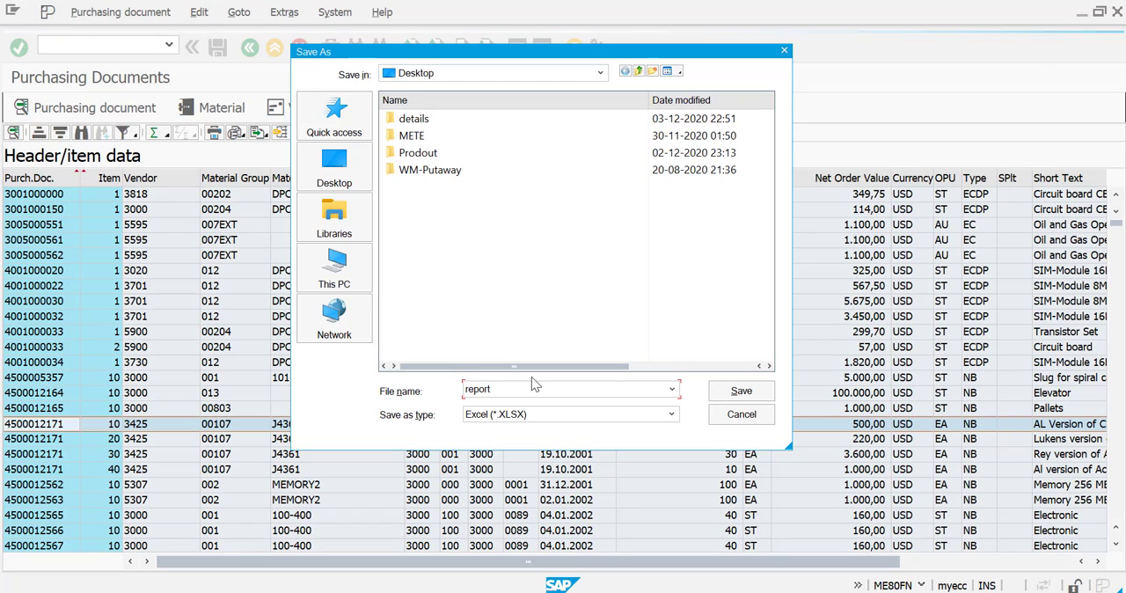
pyautogui.write('_Purc')
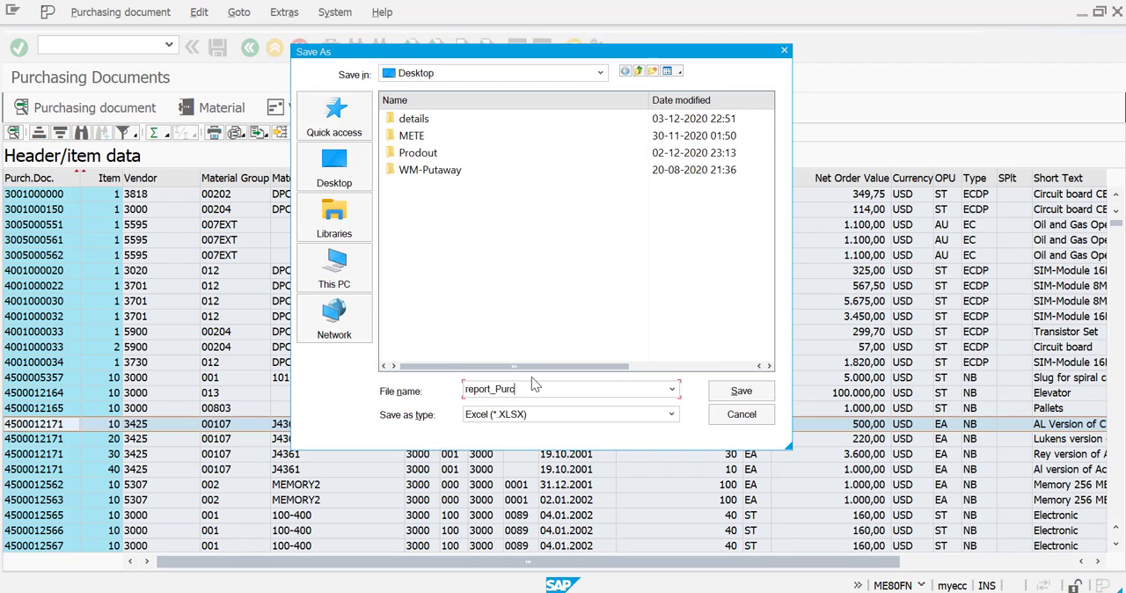
pyautogui.write('hase')
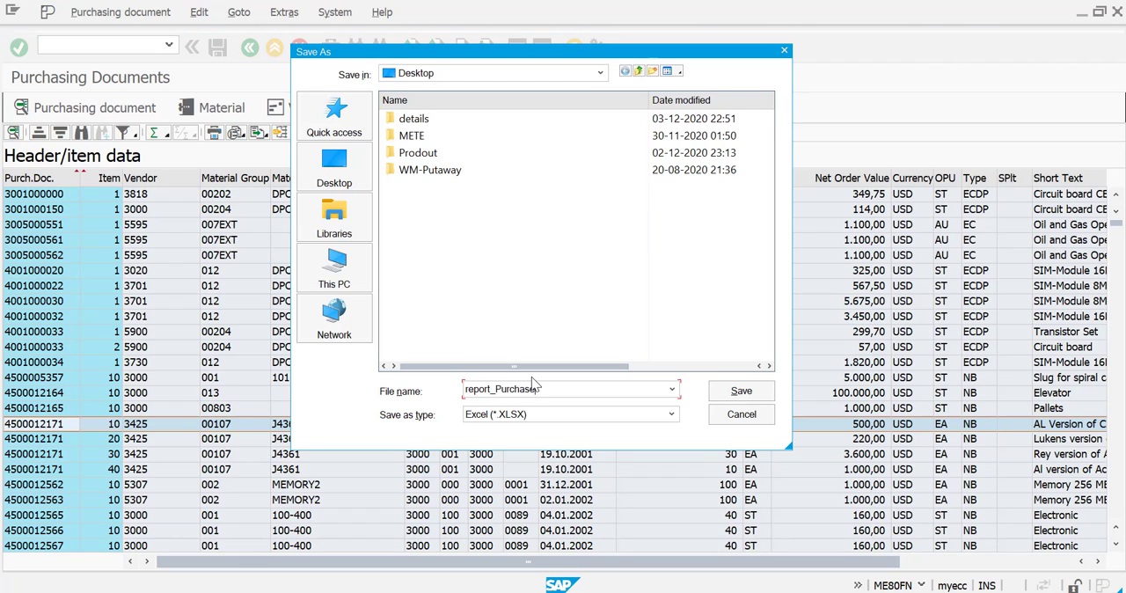
pyautogui.write('e_Orde')
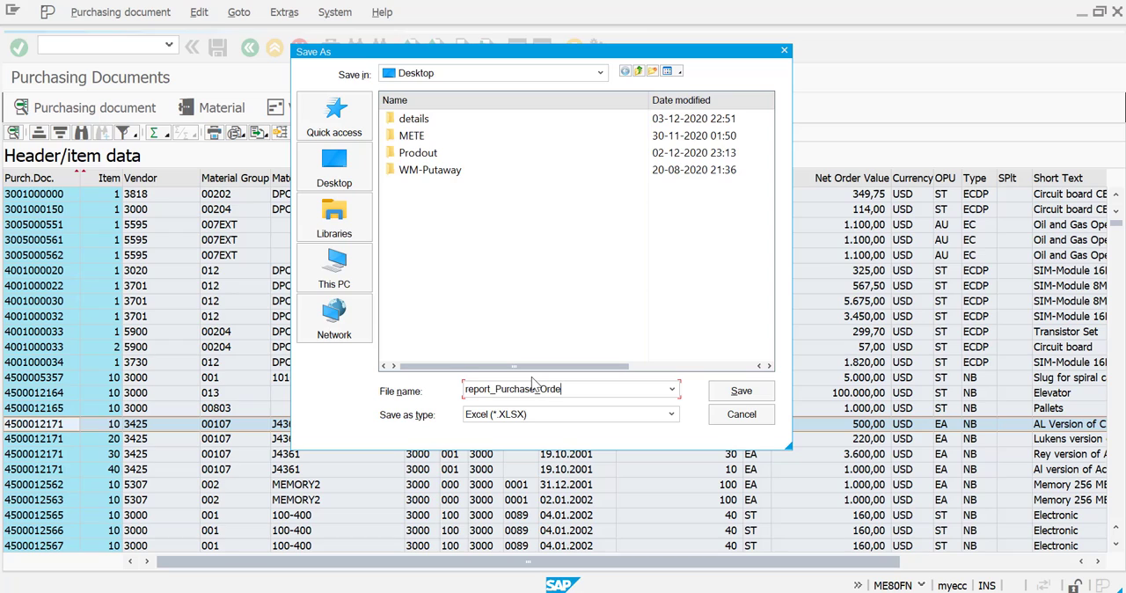
pyautogui.write('_3000')
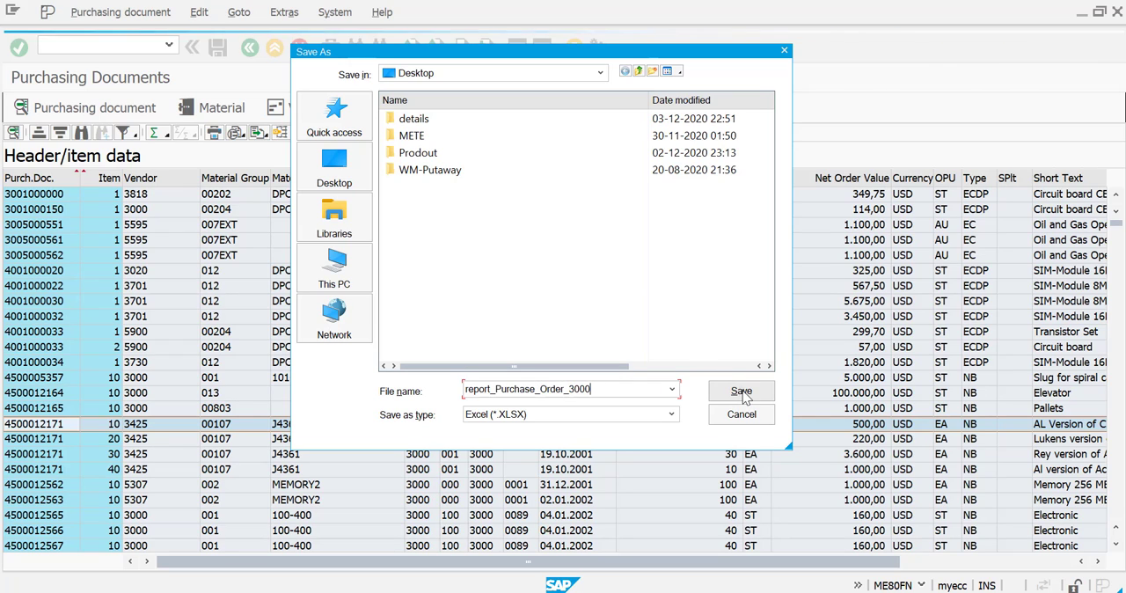
pyautogui.click(741, 390)
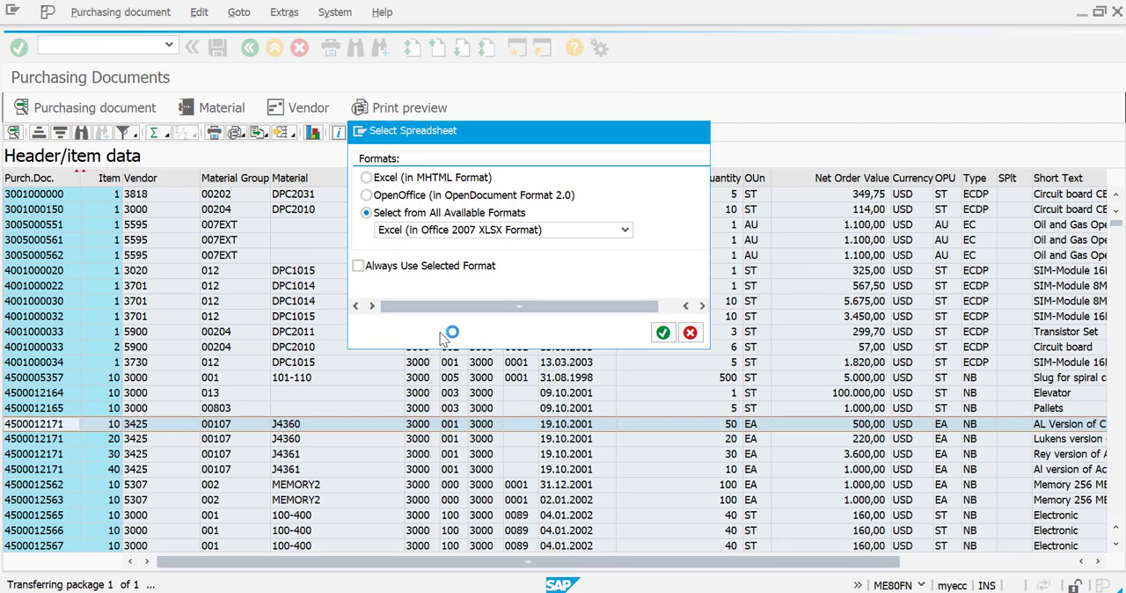
# Step: Allow SAP GUI Security access to report_Purchase_Order_3000.XLSX
pyautogui.click(662, 333)
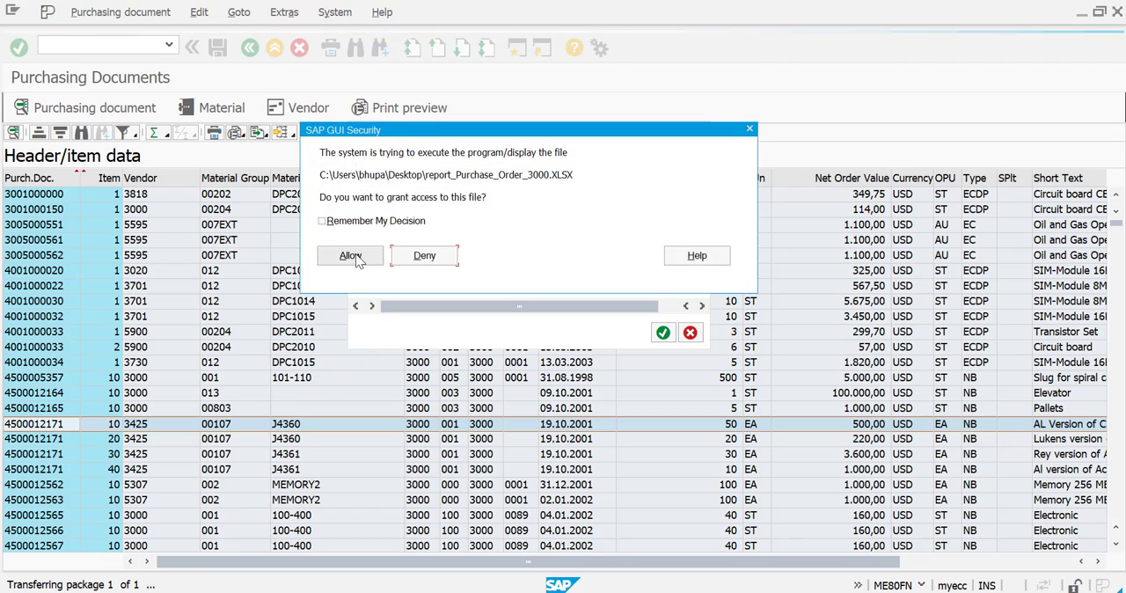
pyautogui.click(349, 255)
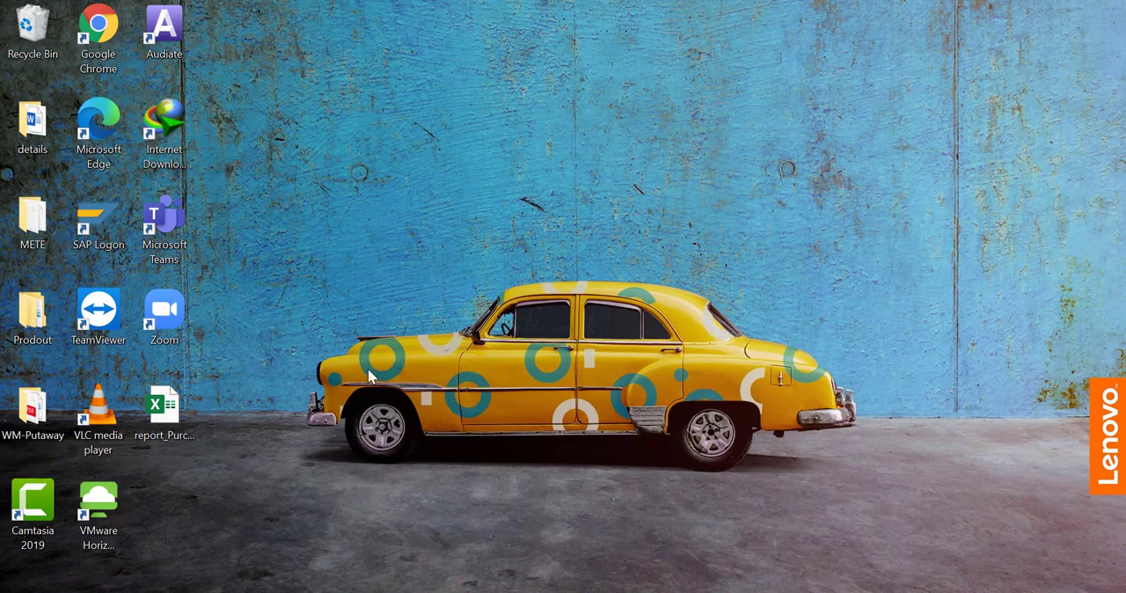
# Step: Open report_Purchase_Order_3000 from the desktop in Excel
pyautogui.click(164, 404)
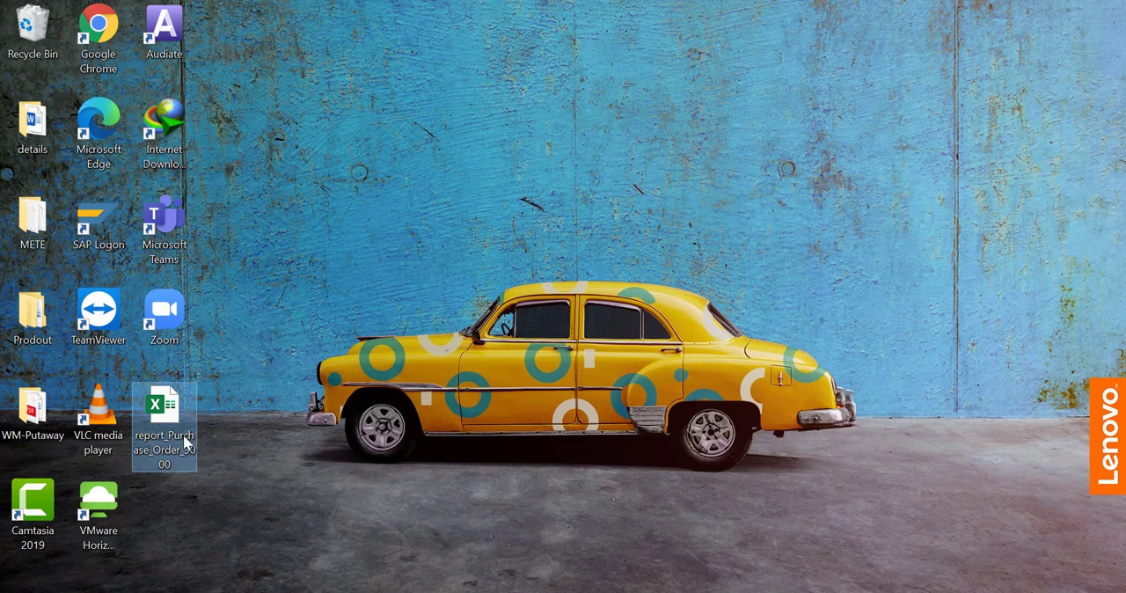
pyautogui.moveTo(180, 437)
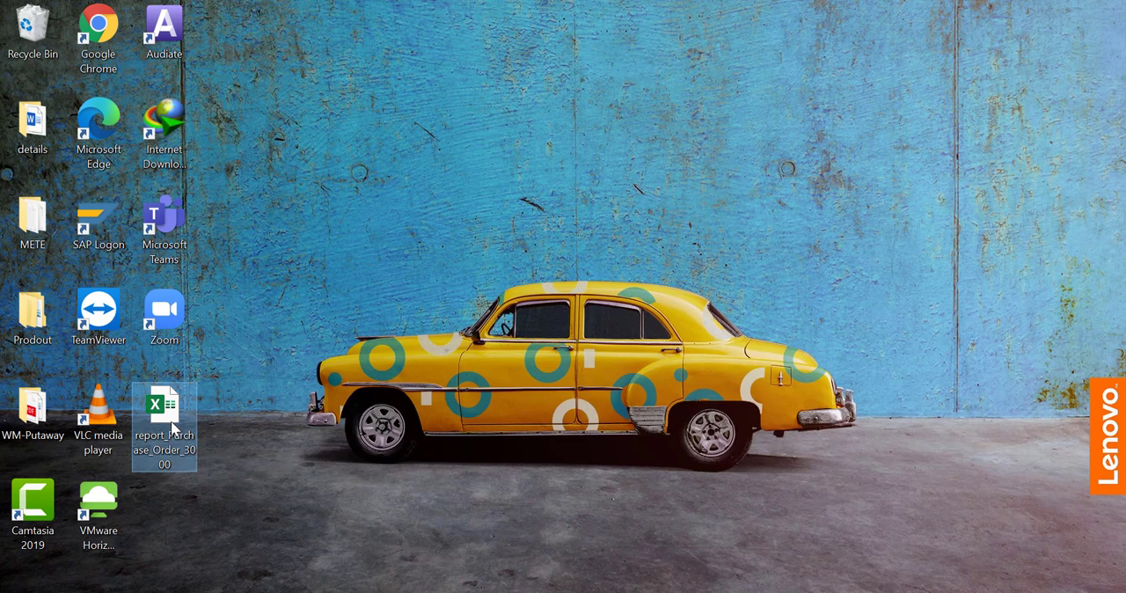
pyautogui.doubleClick(165, 410)
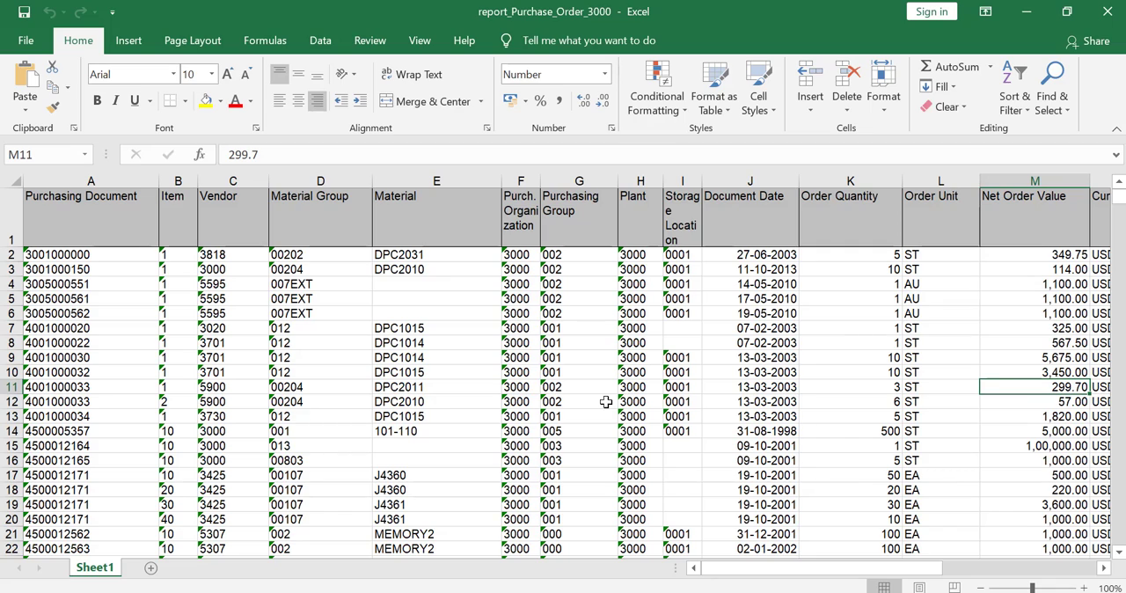
pyautogui.moveTo(412, 326)
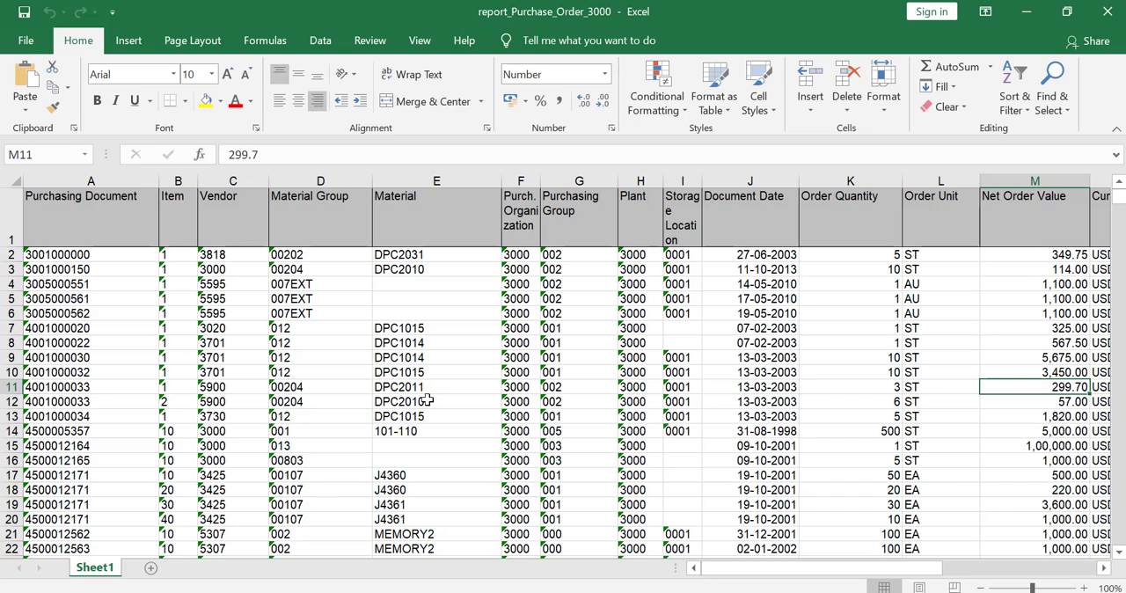
pyautogui.moveTo(502, 386)
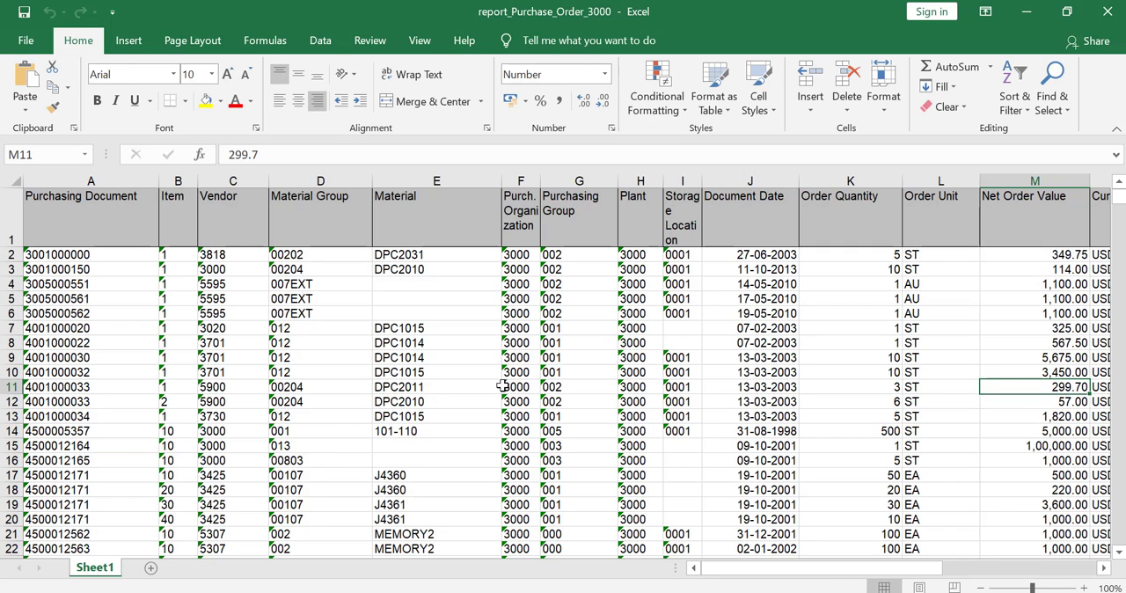
pyautogui.moveTo(750, 222)
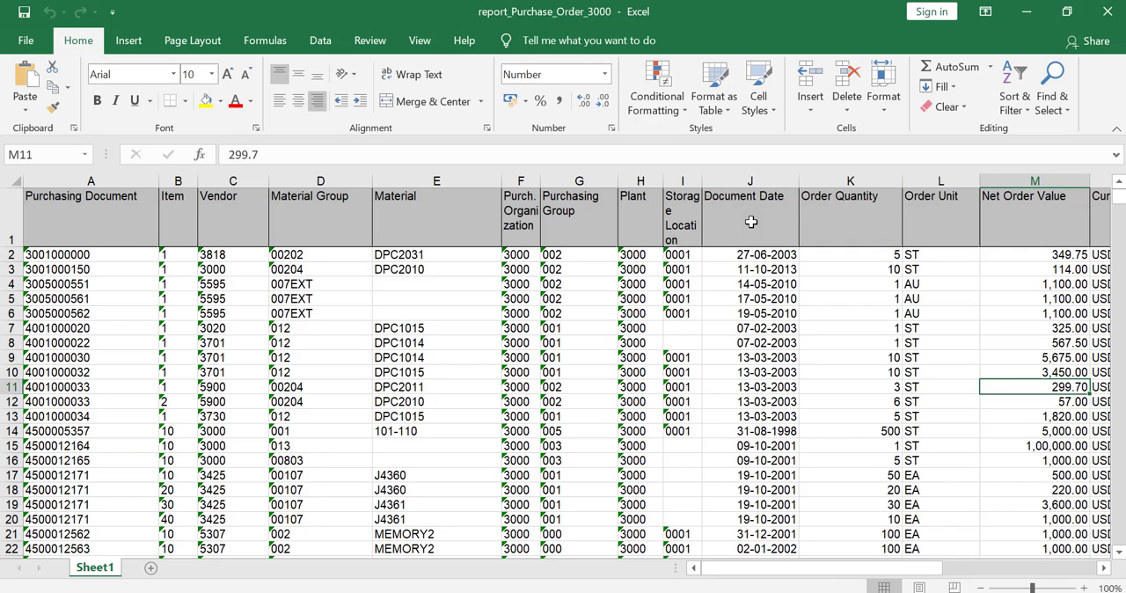